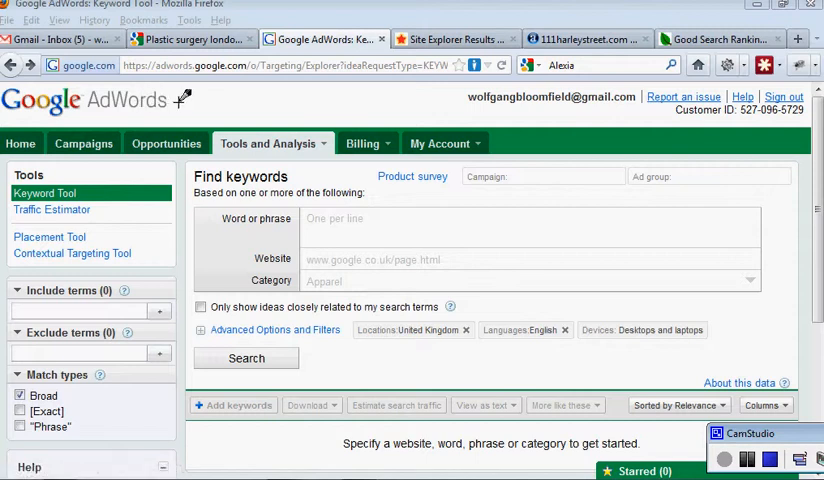
{"action": "mouse_move", "coordinate": [288, 95]}
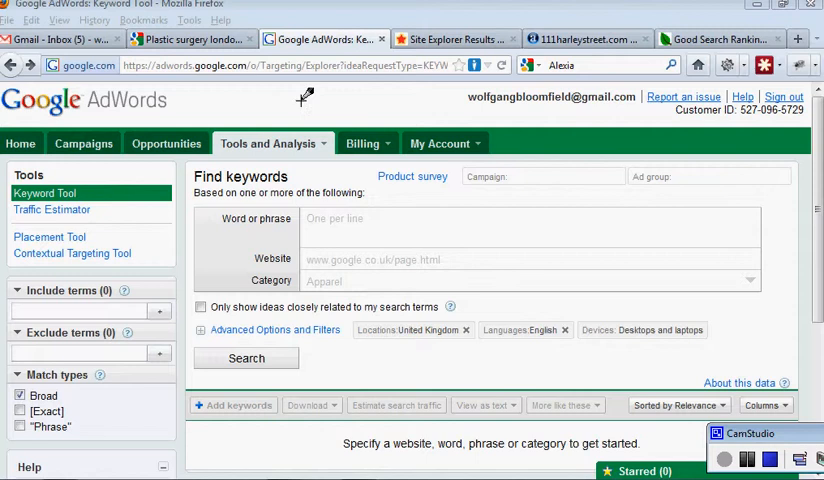
{"action": "mouse_move", "coordinate": [375, 315]}
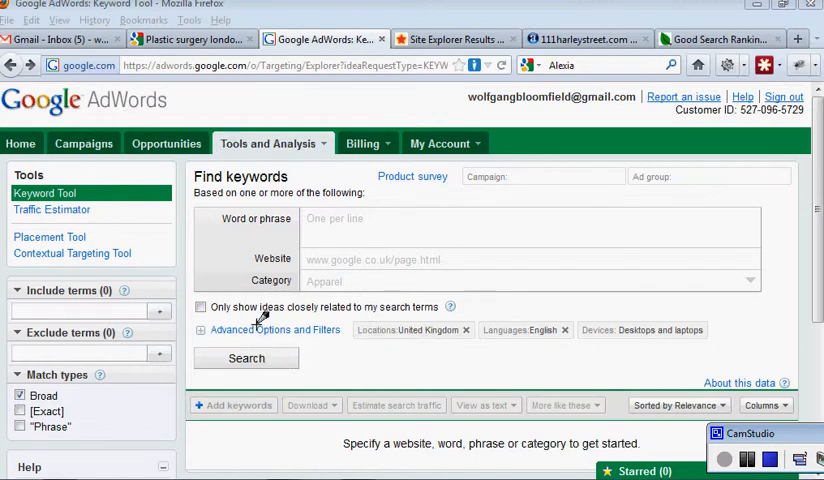
{"action": "mouse_move", "coordinate": [593, 90]}
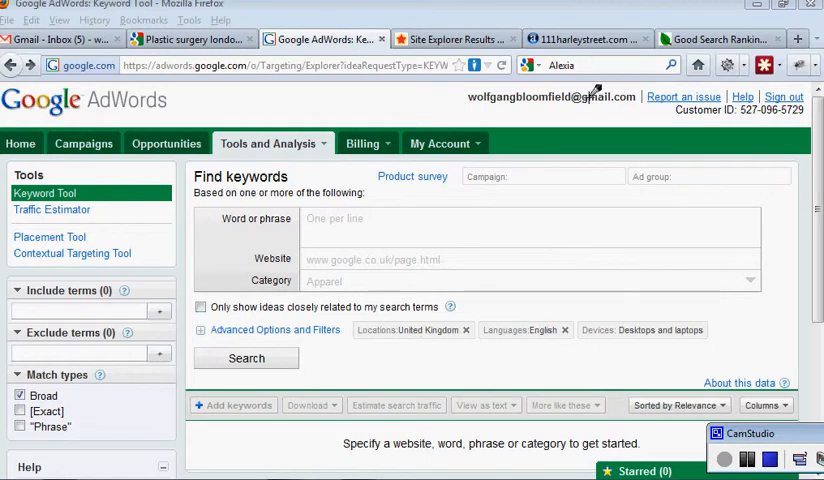
{"action": "mouse_move", "coordinate": [600, 93]}
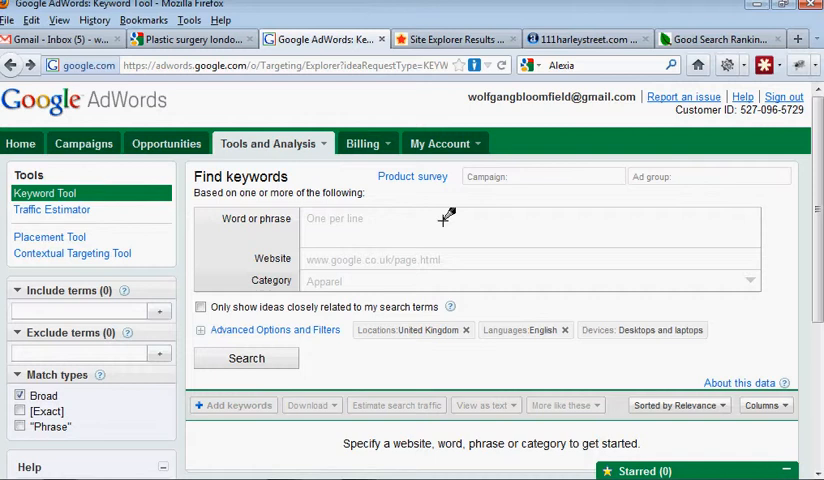
Step: Enter 'plastic surgery London' and a 'cosmetic surgeons london' phrase as seeds and add Exact match
{"action": "type", "text": "O"}
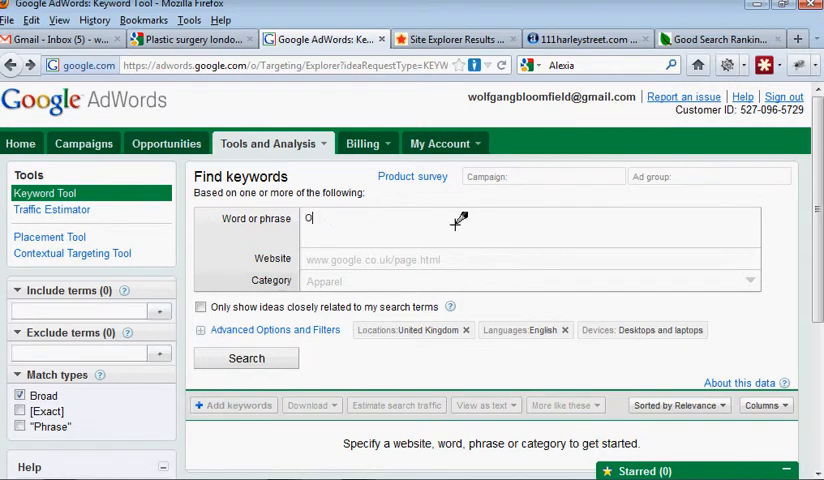
{"action": "type", "text": "lastic s"}
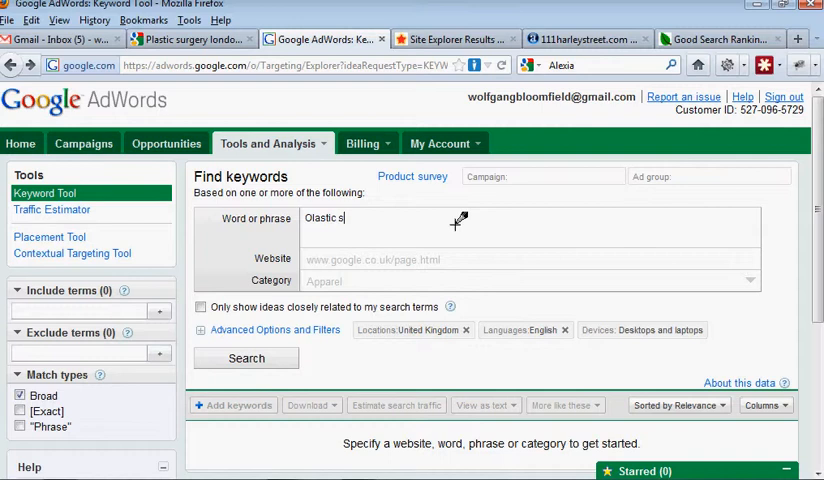
{"action": "type", "text": "urgery London"}
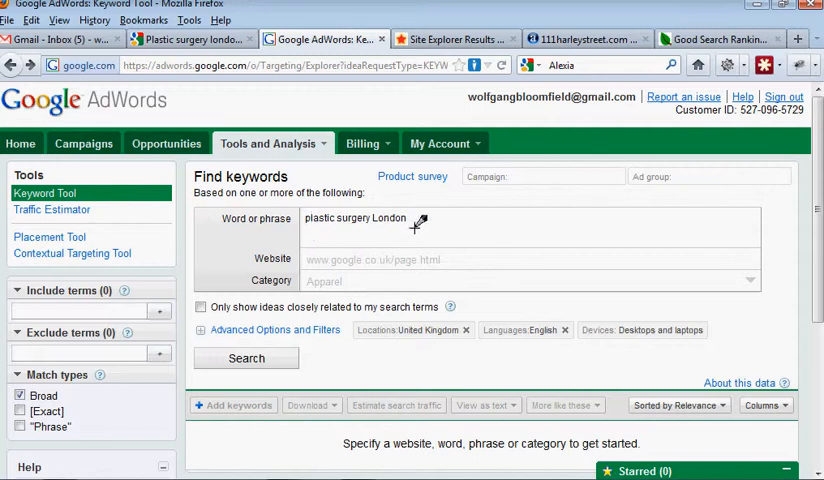
{"action": "type", "text": "Cosme"}
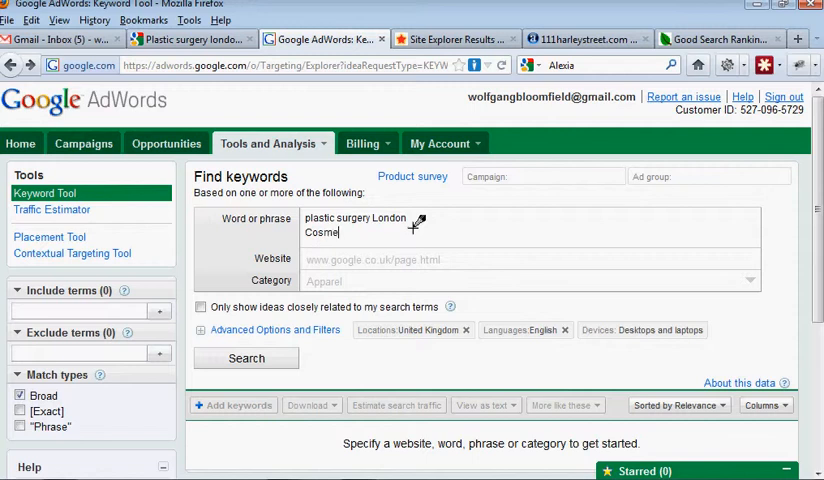
{"action": "type", "text": "ic surgery london"}
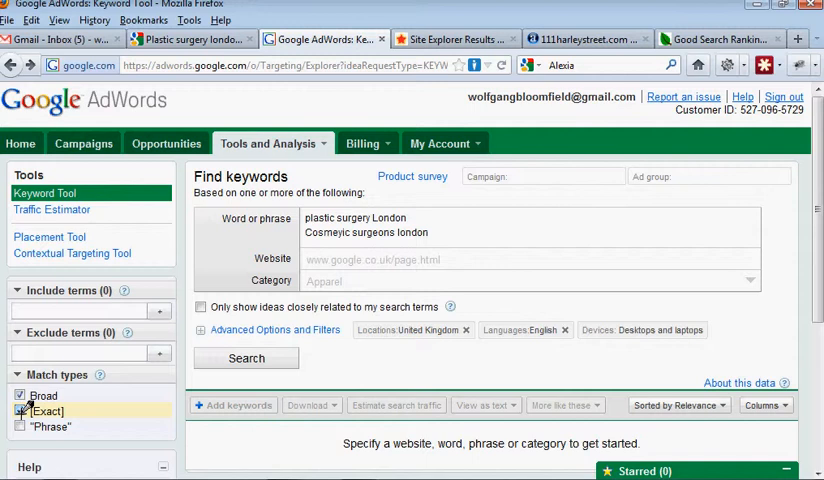
{"action": "left_click", "coordinate": [246, 358]}
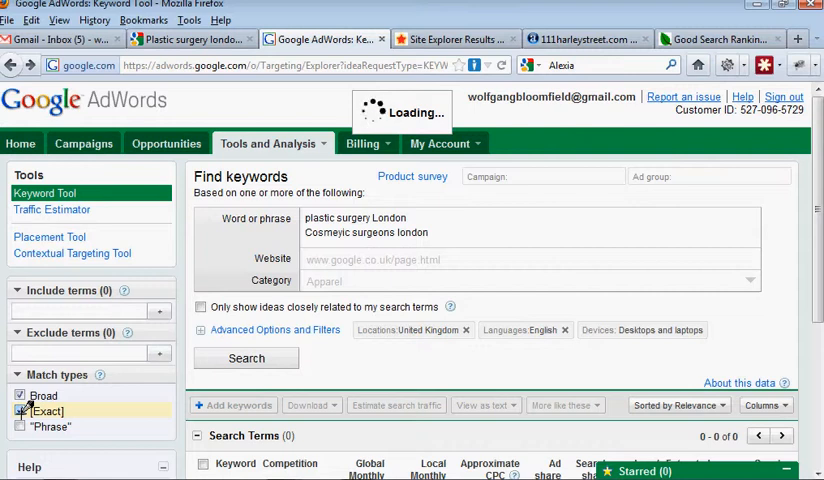
Step: Expand Advanced Options and Filters to reveal the location and language settings
{"action": "left_click", "coordinate": [20, 411]}
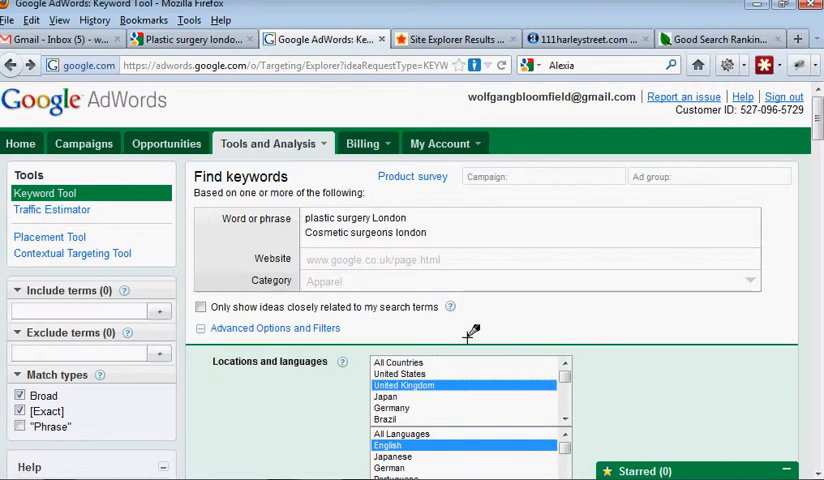
{"action": "mouse_move", "coordinate": [458, 358]}
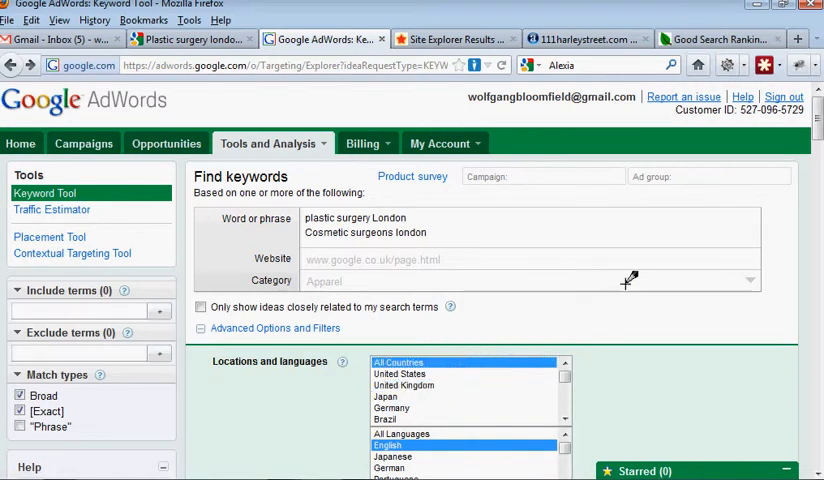
{"action": "mouse_move", "coordinate": [624, 303]}
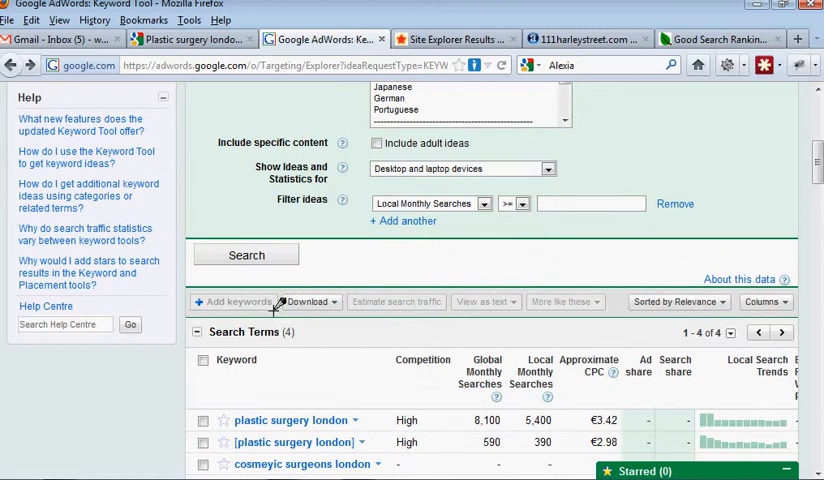
Step: Rerun the keyword search and scroll down to the Search Terms and Keyword ideas tables
{"action": "left_click", "coordinate": [246, 255]}
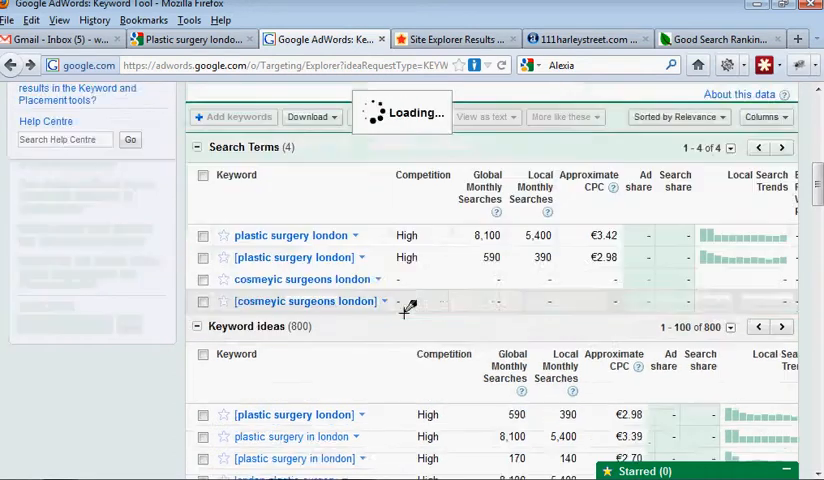
{"action": "scroll", "scroll_direction": "down", "scroll_amount": 3}
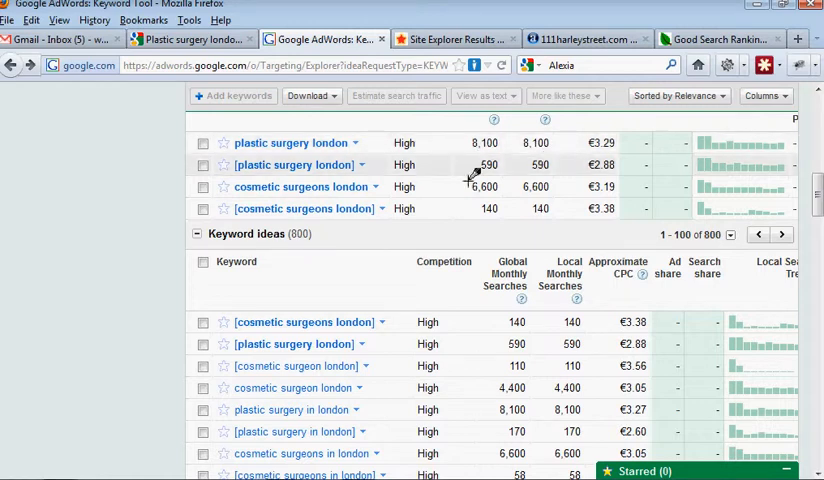
{"action": "mouse_move", "coordinate": [308, 168]}
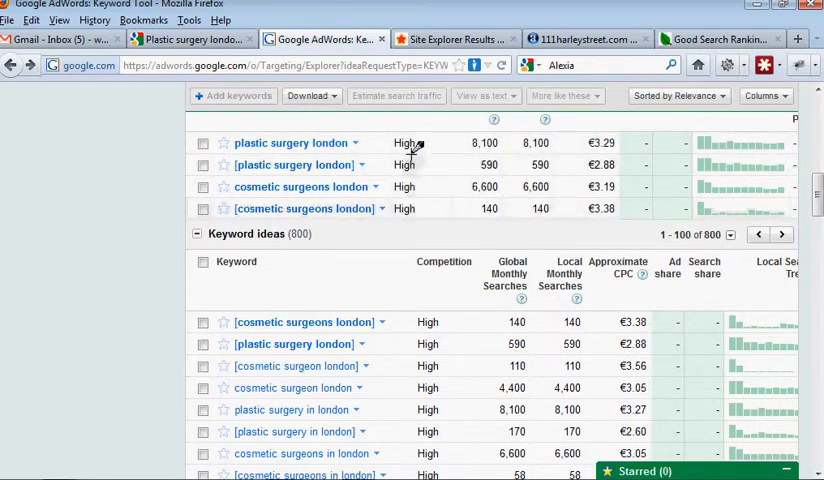
{"action": "mouse_move", "coordinate": [420, 200]}
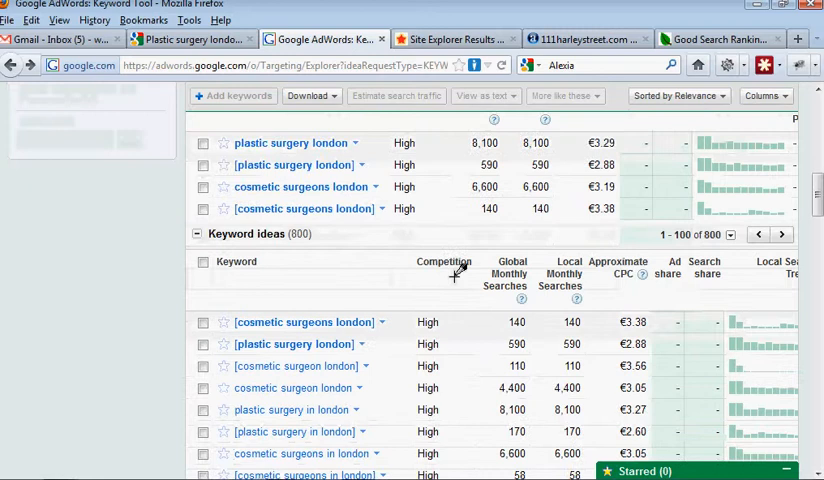
Step: Scroll through the keyword ideas, then return to the 'plastic surgery london' Google results
{"action": "scroll", "scroll_direction": "down", "scroll_amount": 3}
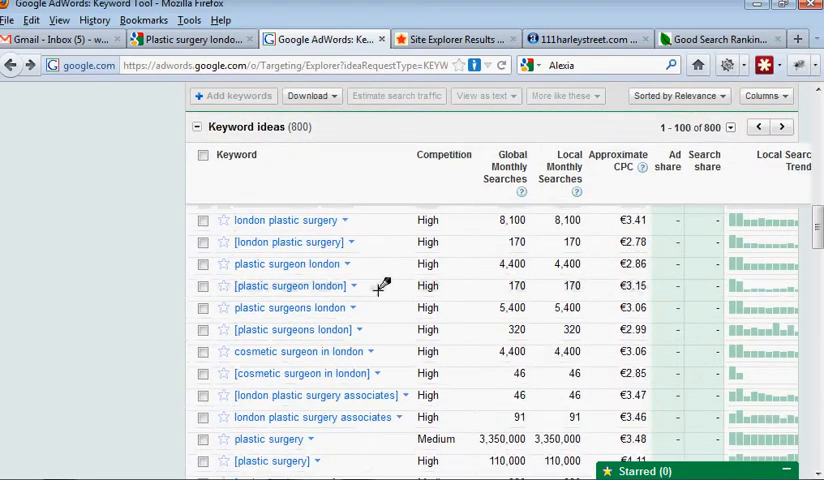
{"action": "scroll", "scroll_direction": "down", "scroll_amount": 3}
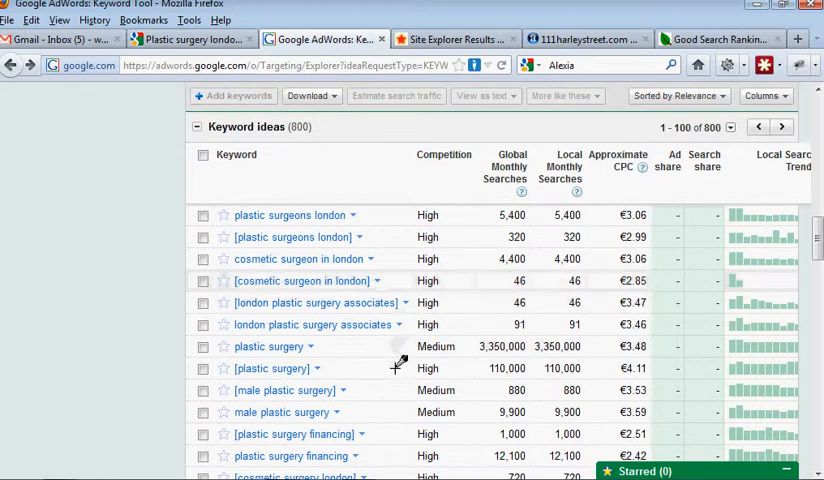
{"action": "mouse_move", "coordinate": [290, 413]}
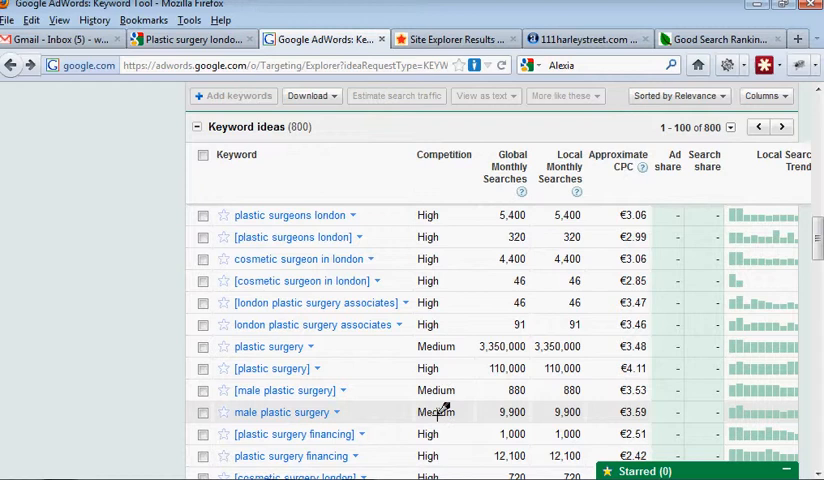
{"action": "mouse_move", "coordinate": [445, 412]}
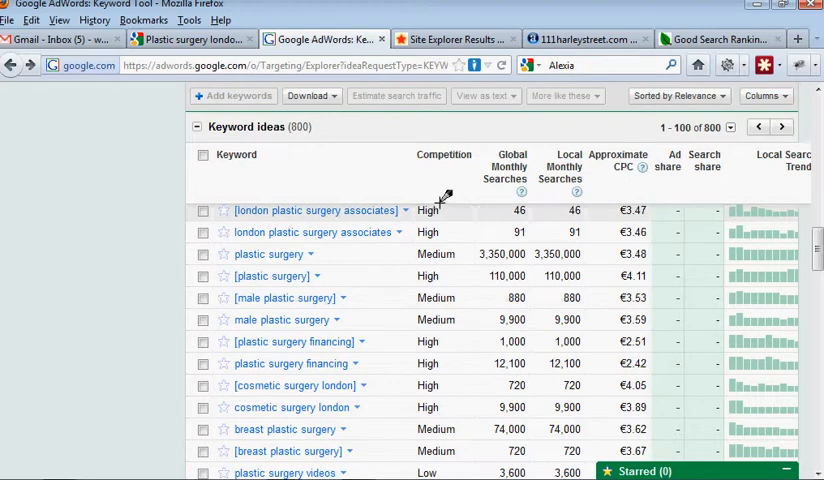
{"action": "left_click", "coordinate": [190, 38]}
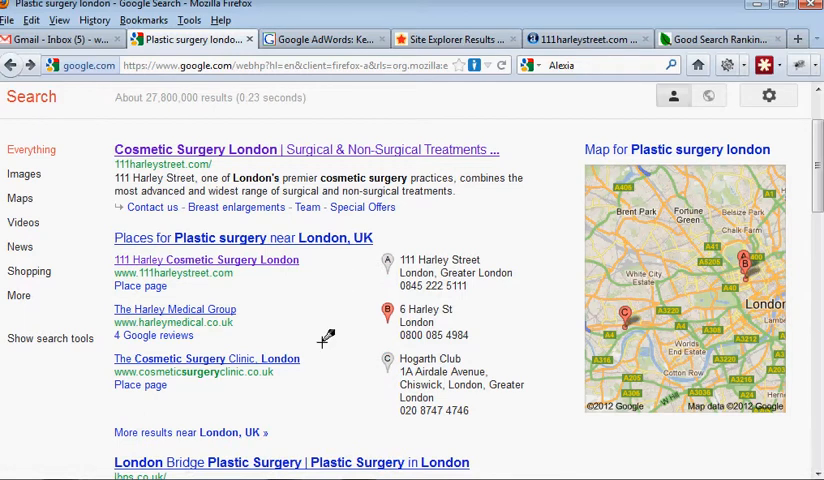
Step: Scroll the Places results and open 111 Harley Cosmetic Surgery London's place page
{"action": "scroll", "scroll_direction": "down", "scroll_amount": 3}
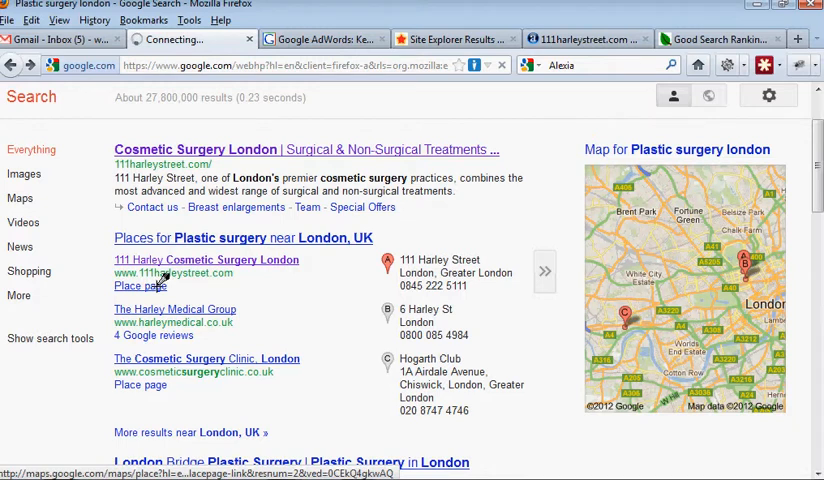
{"action": "left_click", "coordinate": [140, 285]}
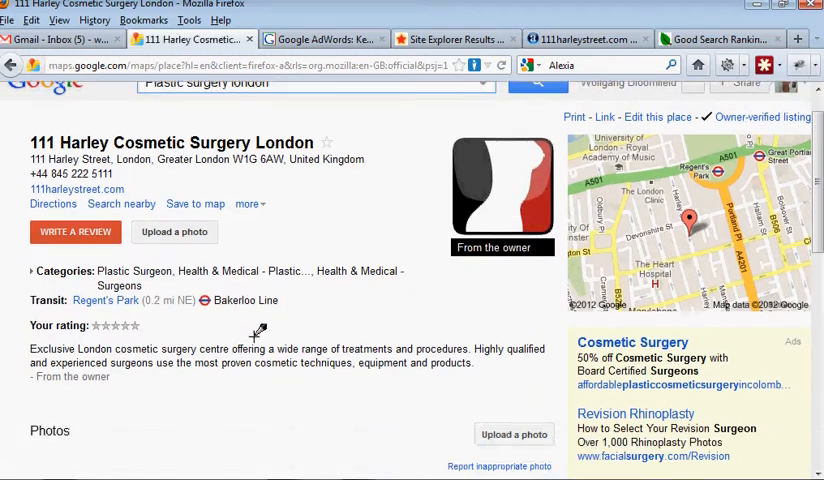
{"action": "scroll", "scroll_direction": "down", "scroll_amount": 3}
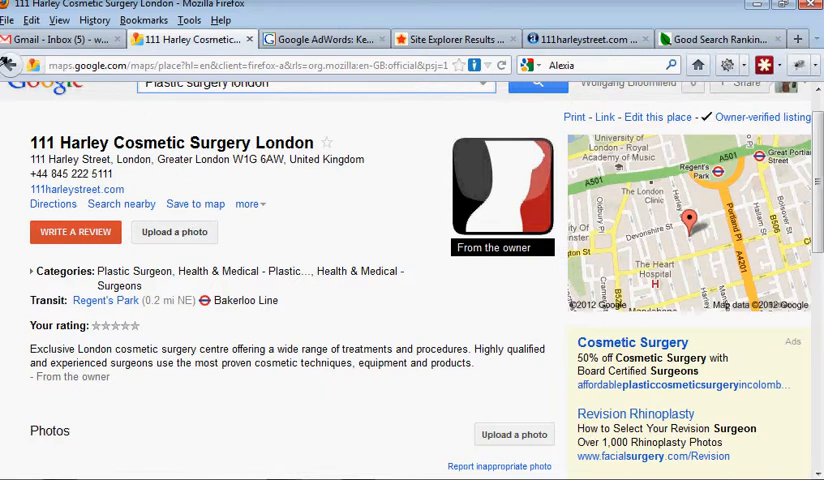
{"action": "mouse_move", "coordinate": [10, 64]}
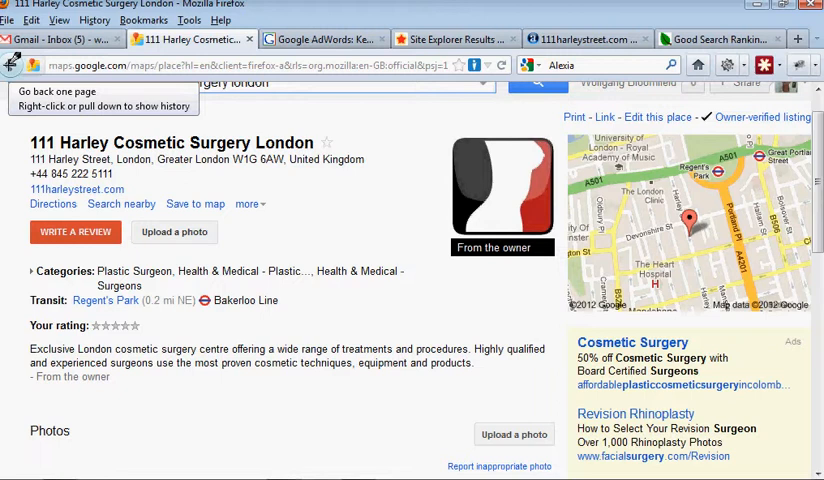
{"action": "left_click", "coordinate": [11, 64]}
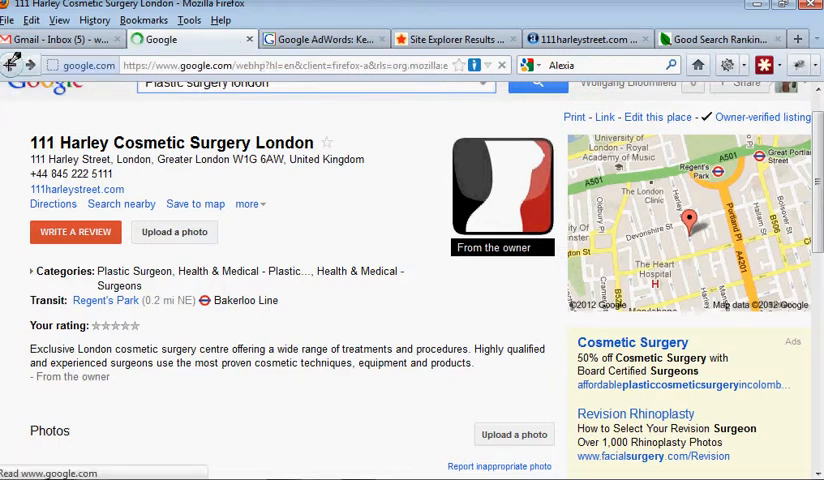
Step: Go back to the 'plastic surgery london' results and scroll through them
{"action": "left_click", "coordinate": [21, 65]}
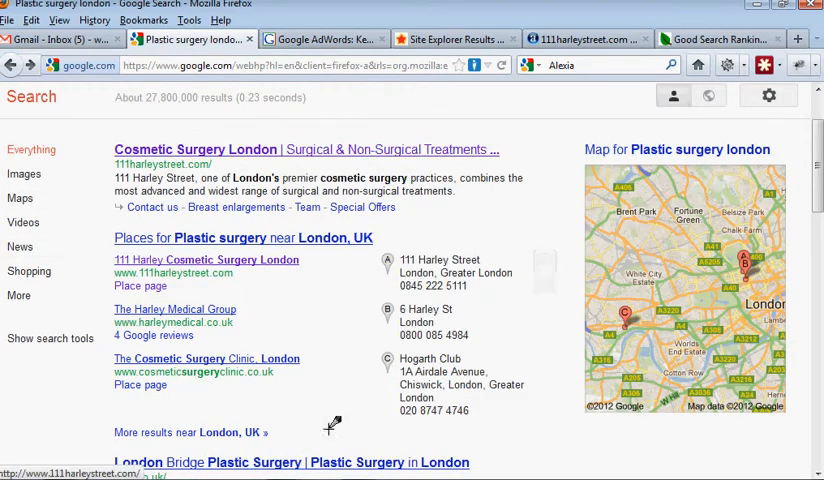
{"action": "scroll", "scroll_direction": "down", "scroll_amount": 3}
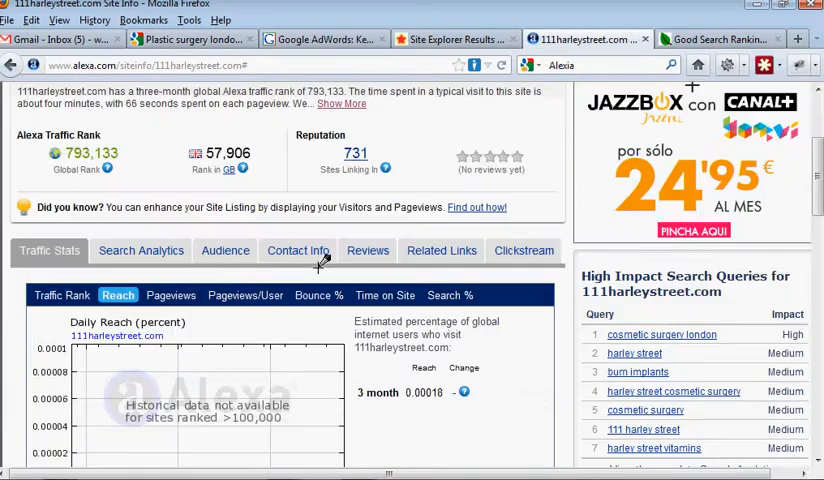
{"action": "scroll", "scroll_direction": "up", "scroll_amount": 3}
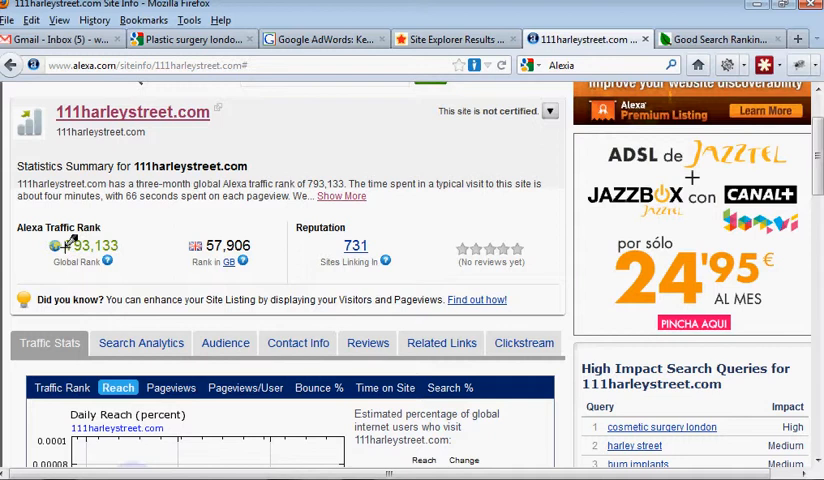
{"action": "mouse_move", "coordinate": [113, 250]}
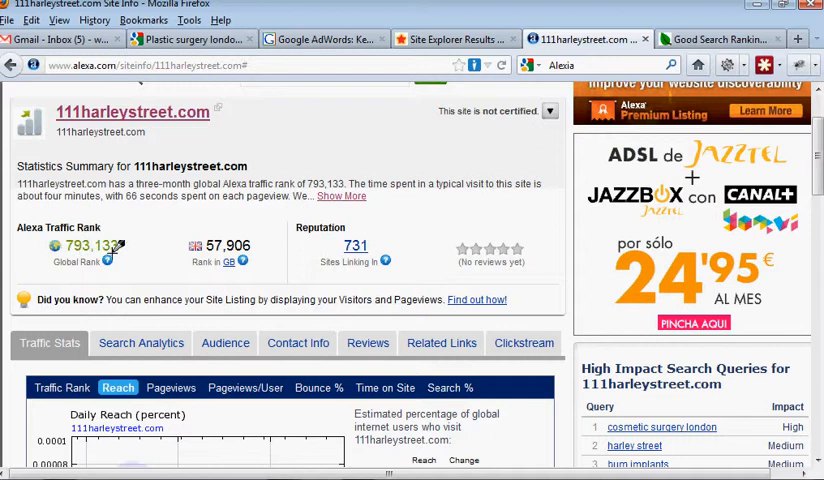
{"action": "mouse_move", "coordinate": [100, 248]}
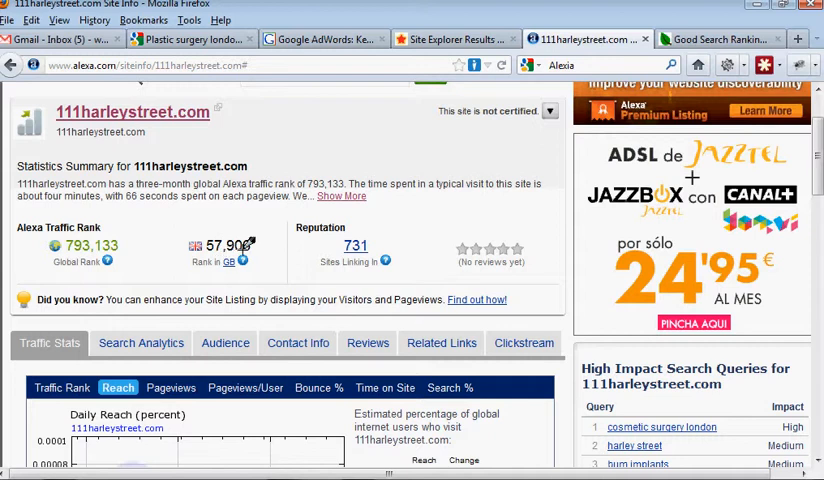
{"action": "mouse_move", "coordinate": [440, 220]}
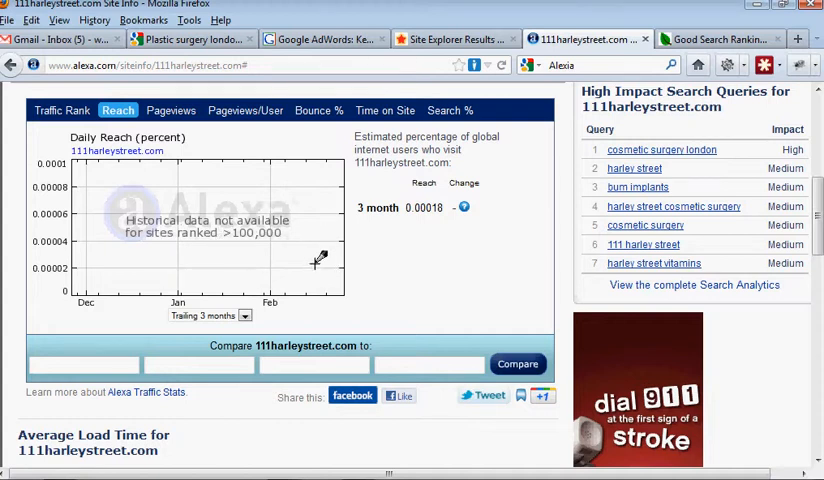
{"action": "scroll", "scroll_direction": "down", "scroll_amount": 3}
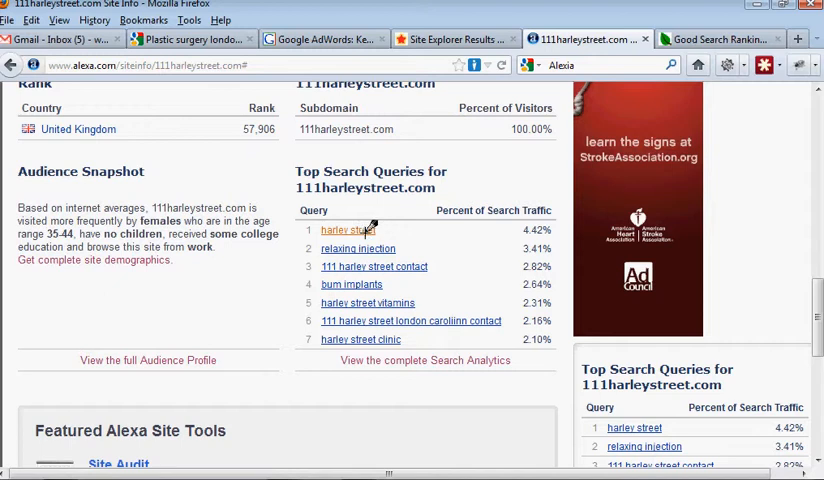
{"action": "mouse_move", "coordinate": [352, 339]}
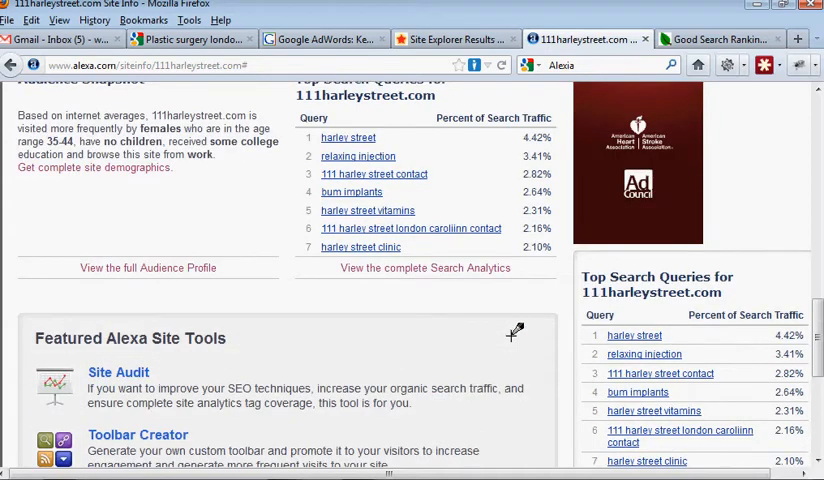
{"action": "scroll", "scroll_direction": "down", "scroll_amount": 3}
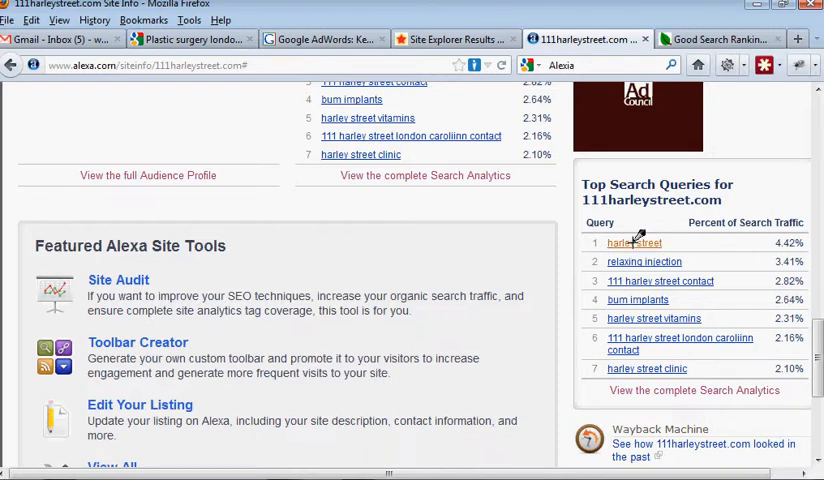
{"action": "scroll", "scroll_direction": "up", "scroll_amount": 3}
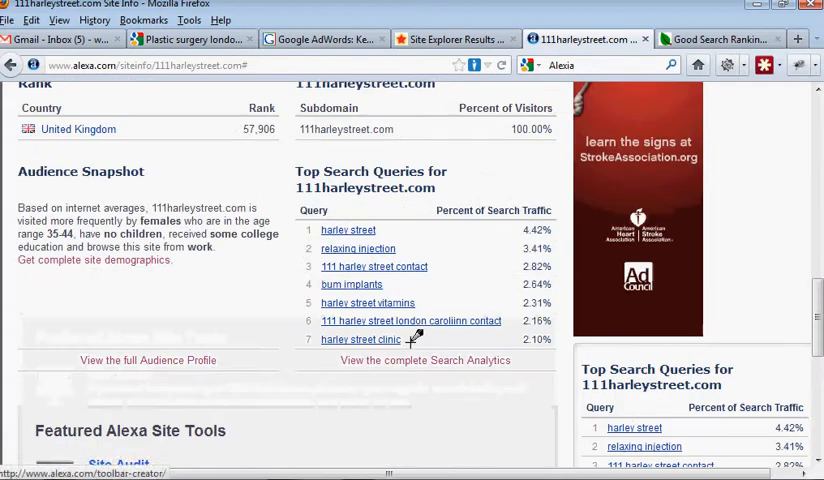
{"action": "scroll", "scroll_direction": "down", "scroll_amount": 3}
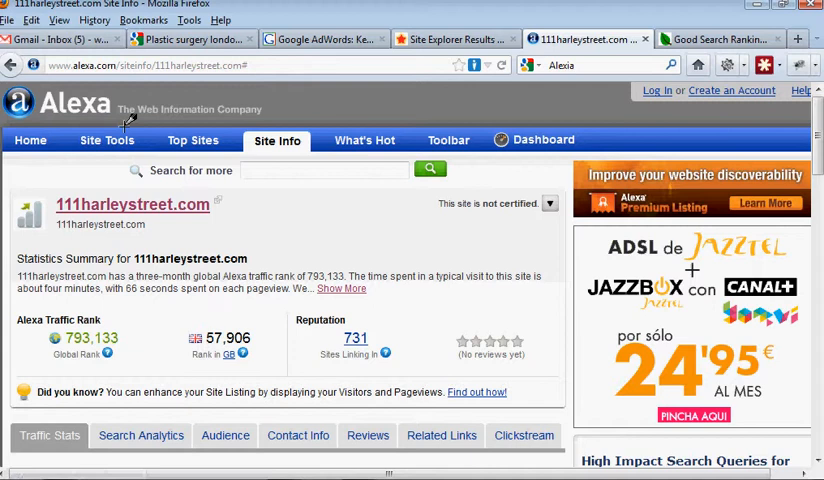
{"action": "mouse_move", "coordinate": [725, 90]}
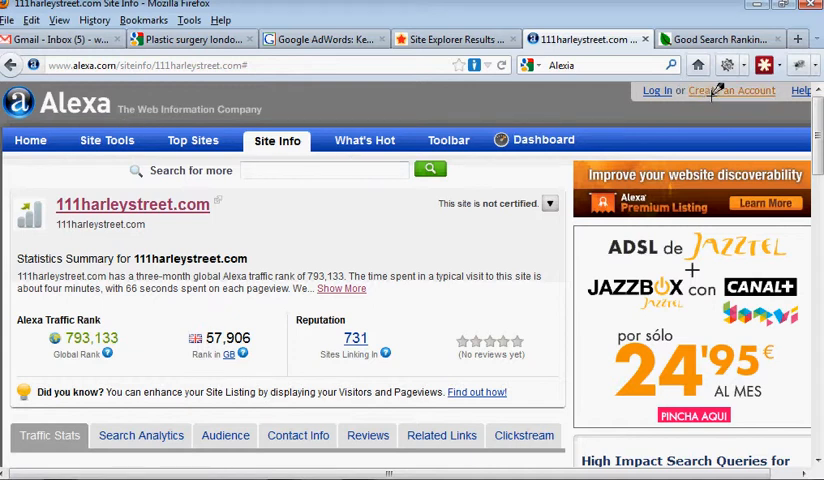
{"action": "mouse_move", "coordinate": [731, 90]}
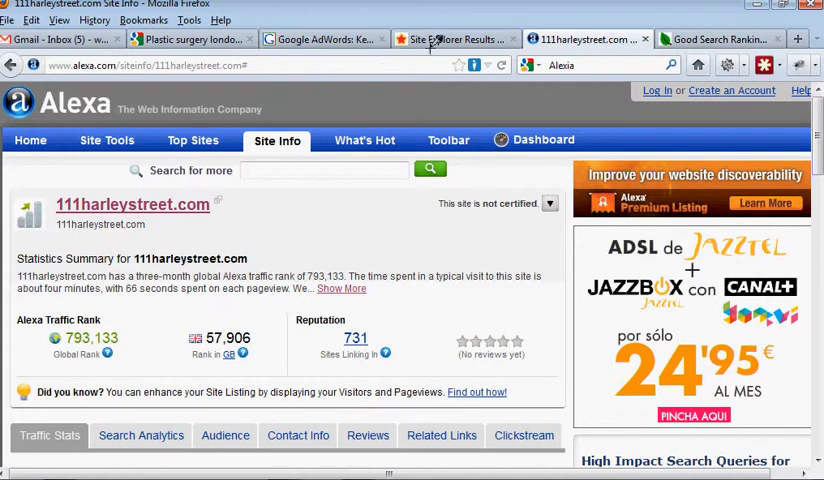
Step: Switch to Majestic SEO and scroll through Backlink History, Top Backlinks and Top Pages
{"action": "left_click", "coordinate": [455, 38]}
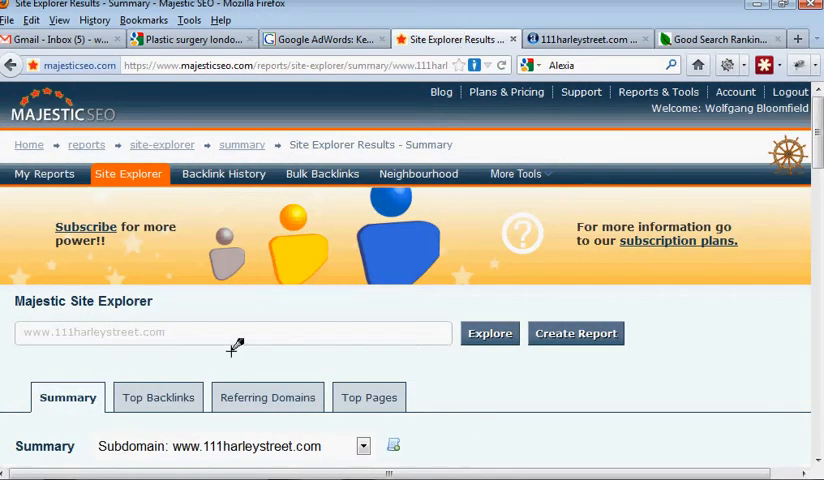
{"action": "mouse_move", "coordinate": [410, 332]}
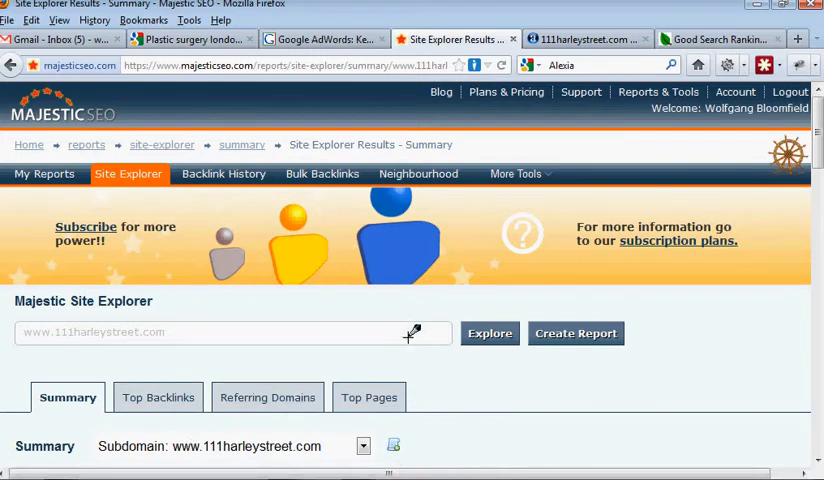
{"action": "scroll", "scroll_direction": "down", "scroll_amount": 3}
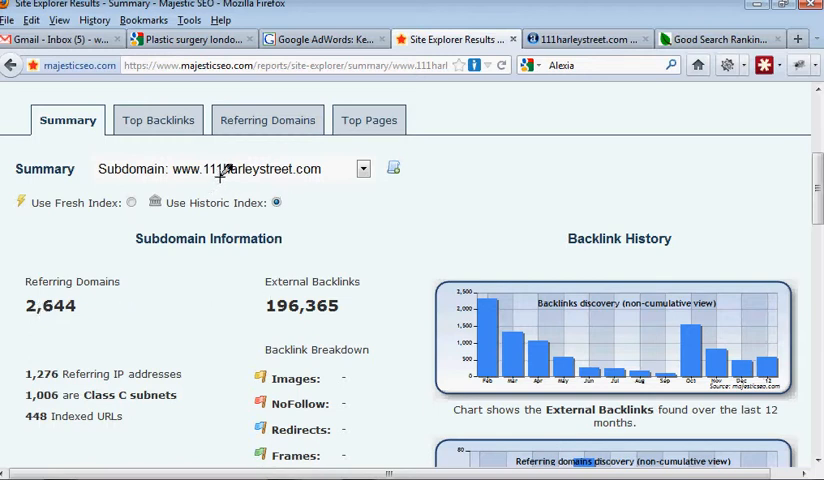
{"action": "mouse_move", "coordinate": [265, 176]}
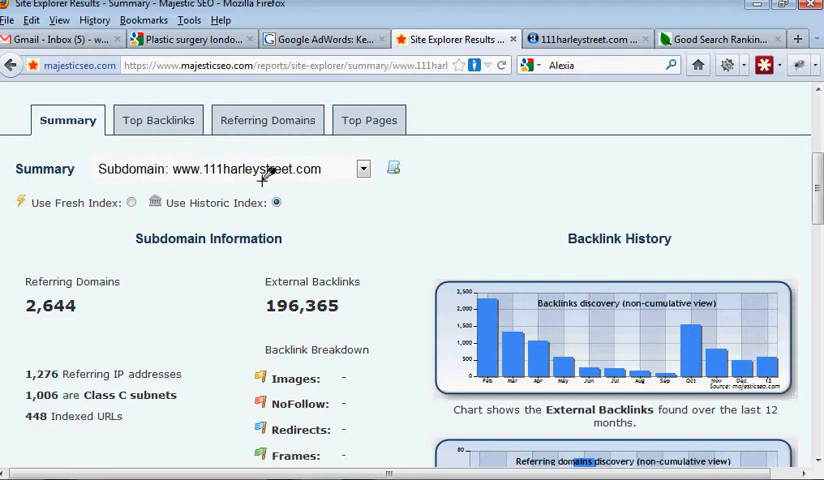
{"action": "mouse_move", "coordinate": [60, 310]}
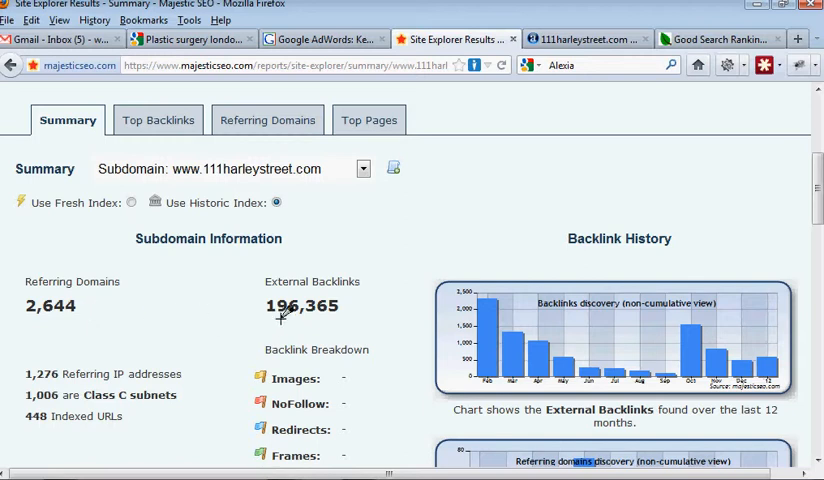
{"action": "mouse_move", "coordinate": [307, 311]}
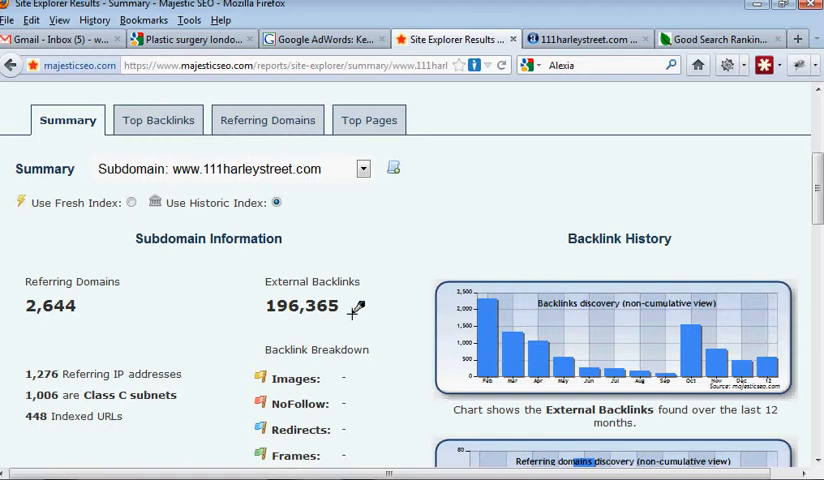
{"action": "scroll", "scroll_direction": "down", "scroll_amount": 3}
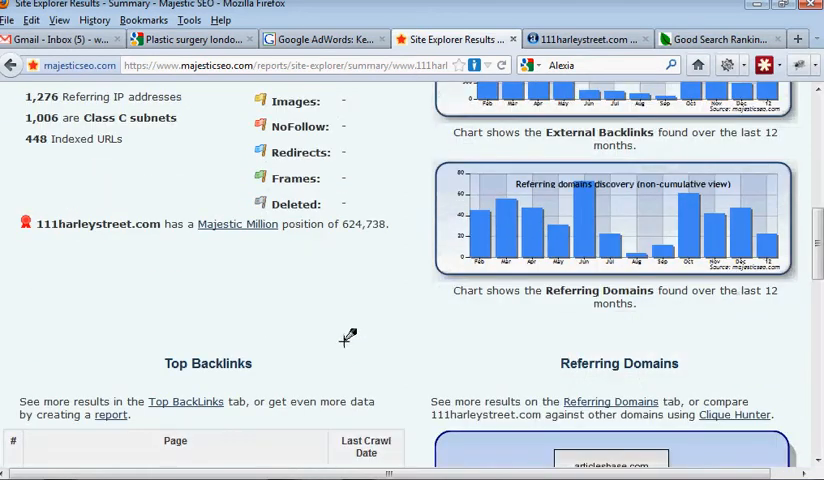
{"action": "scroll", "scroll_direction": "down", "scroll_amount": 3}
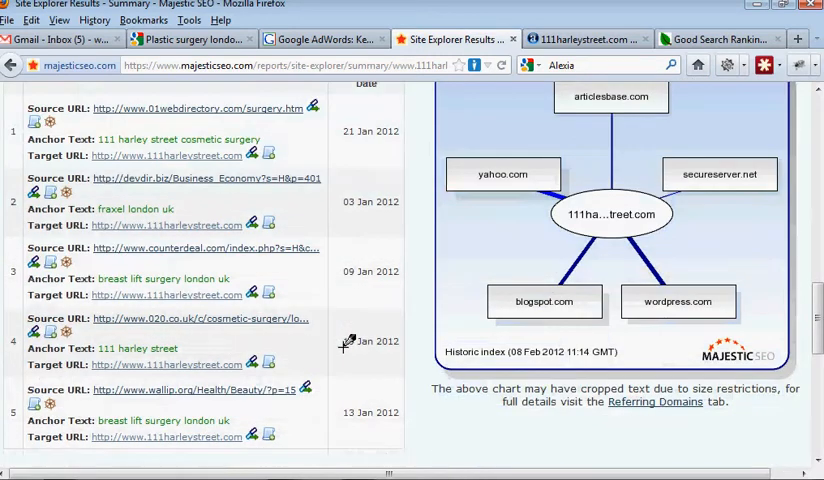
Step: Scroll back over the 111harleystreet.com summary, then switch to the AboutUs article
{"action": "scroll", "scroll_direction": "up", "scroll_amount": 3}
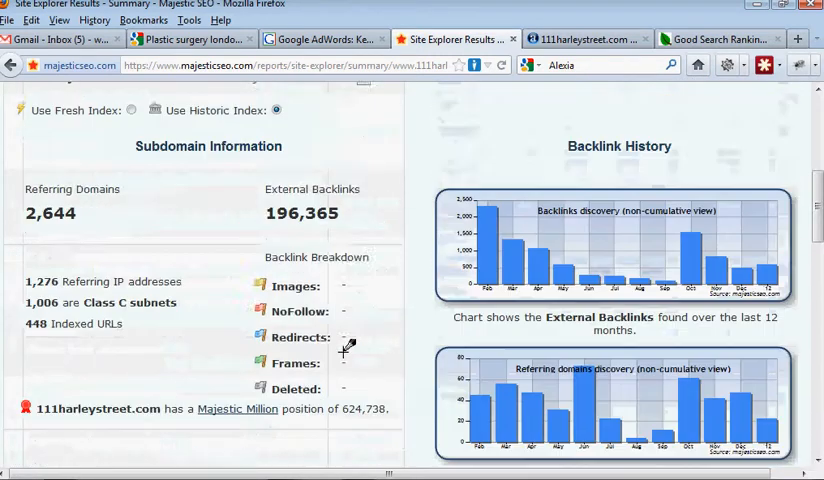
{"action": "scroll", "scroll_direction": "up", "scroll_amount": 3}
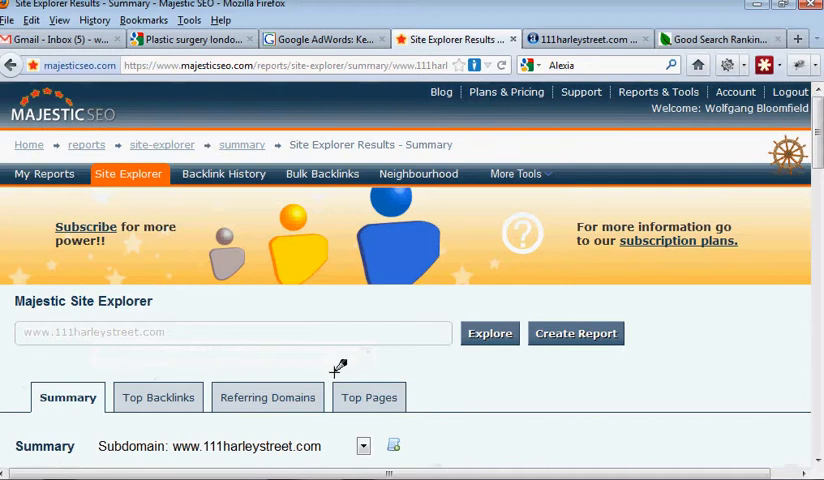
{"action": "scroll", "scroll_direction": "down", "scroll_amount": 3}
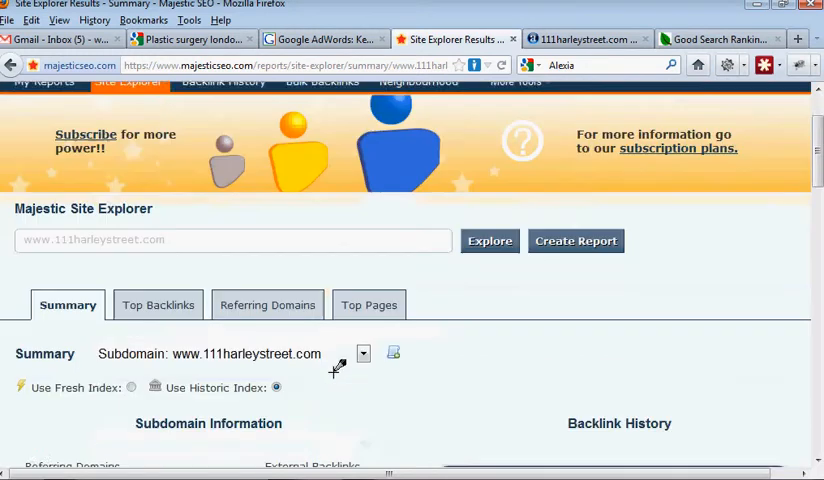
{"action": "scroll", "scroll_direction": "down", "scroll_amount": 3}
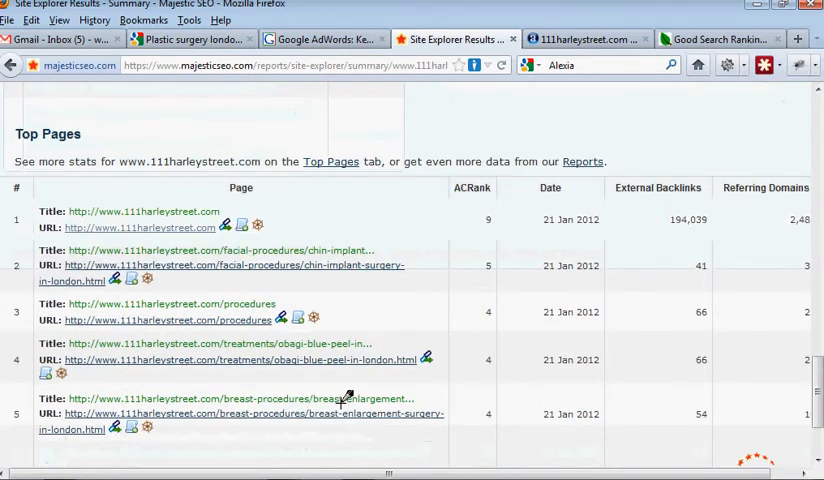
{"action": "scroll", "scroll_direction": "down", "scroll_amount": 3}
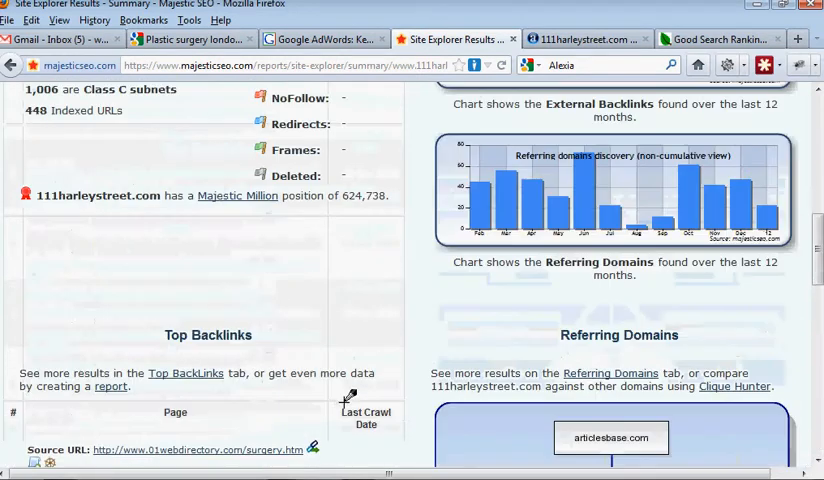
{"action": "scroll", "scroll_direction": "up", "scroll_amount": 3}
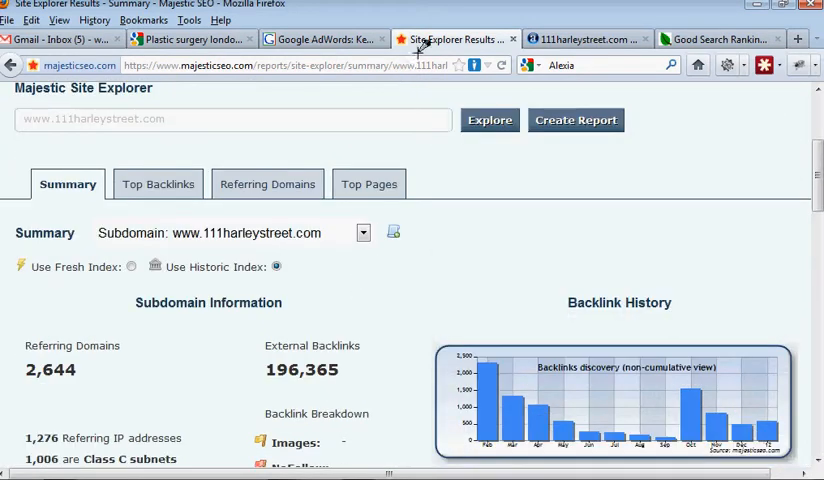
{"action": "mouse_move", "coordinate": [720, 39]}
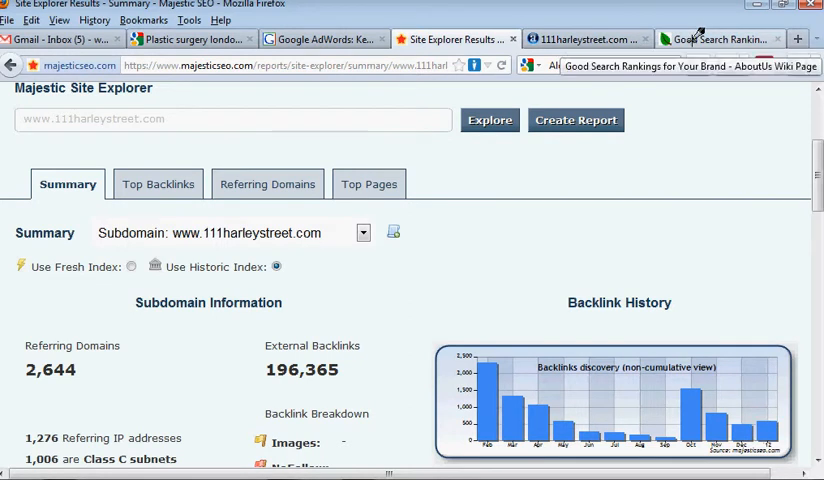
{"action": "left_click", "coordinate": [720, 38]}
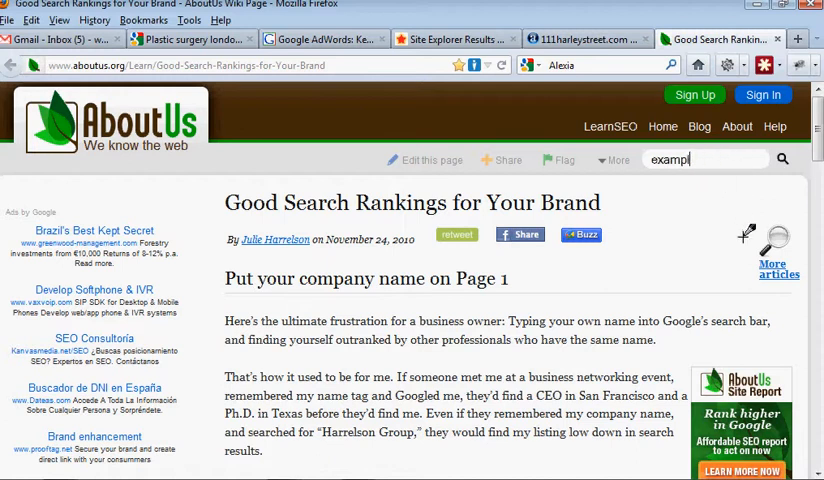
{"action": "left_click", "coordinate": [705, 159]}
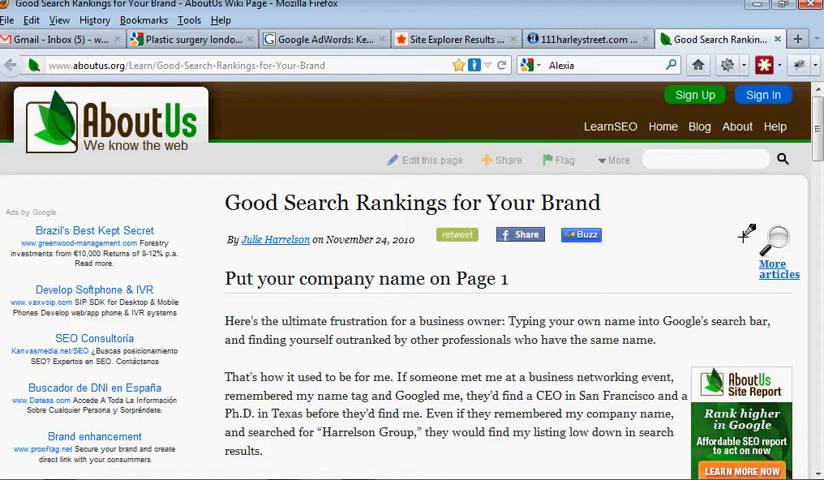
{"action": "type", "text": "h"}
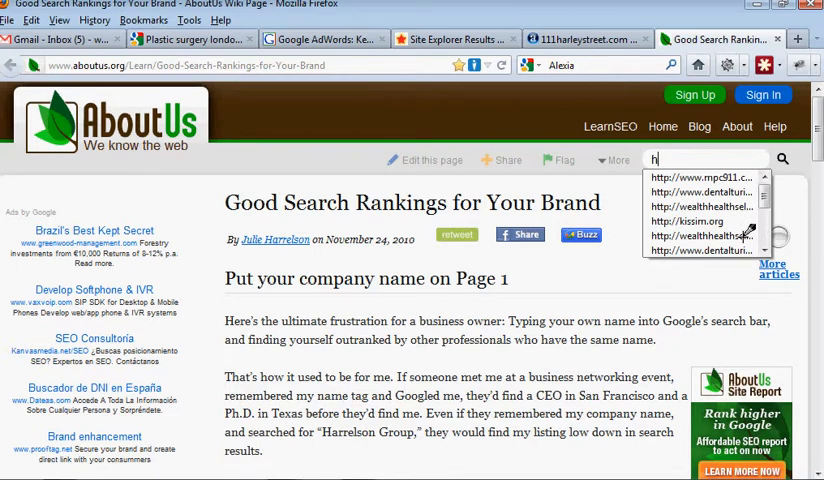
{"action": "type", "text": "tt://"}
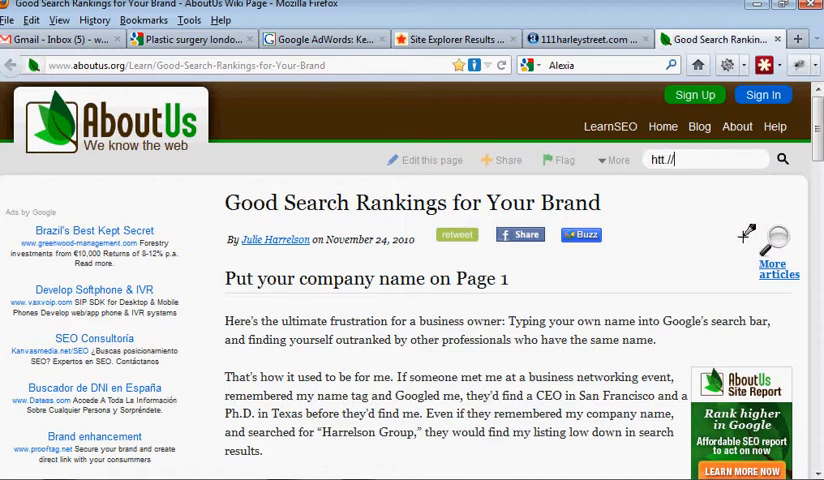
{"action": "key", "text": "Backspace"}
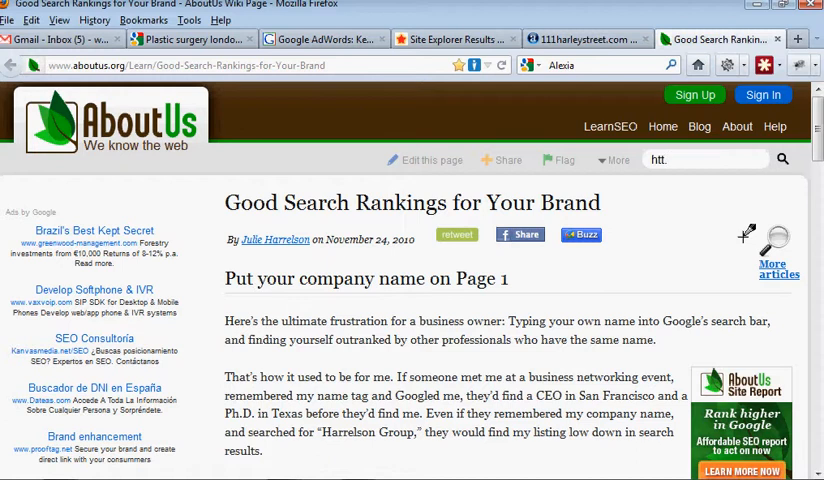
{"action": "type", "text": "://"}
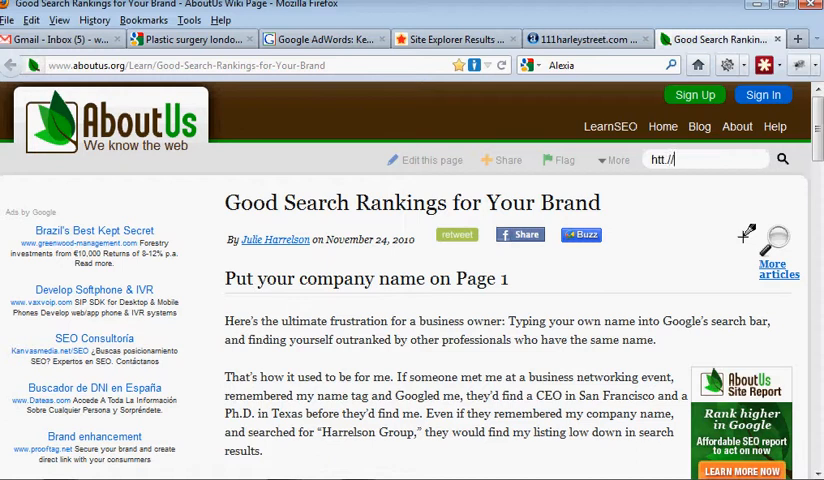
{"action": "type", "text": "www"}
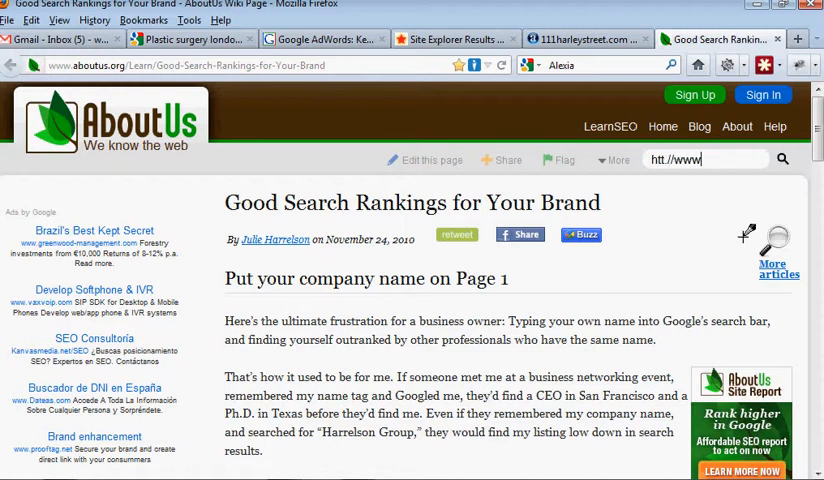
{"action": "type", "text": "."}
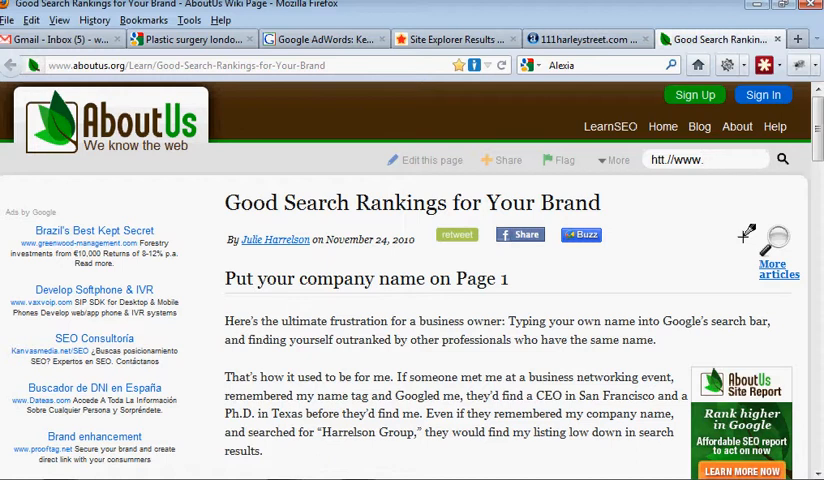
{"action": "type", "text": "f"}
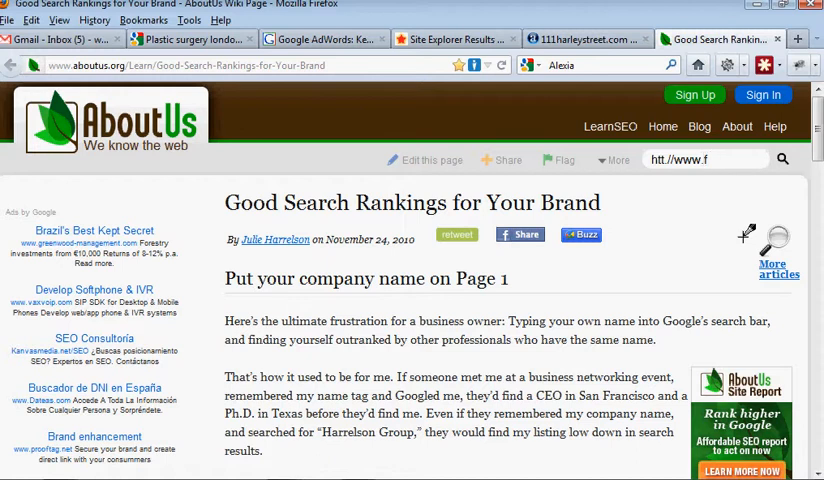
{"action": "type", "text": "irstpage"}
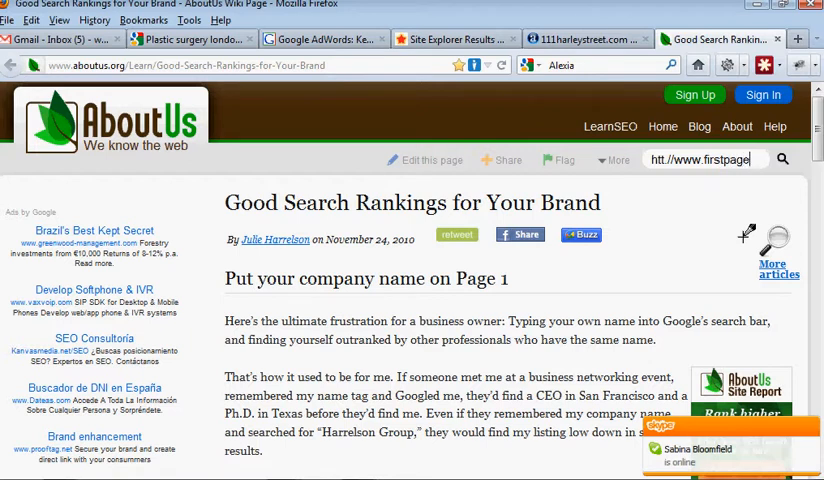
{"action": "type", "text": "of-"}
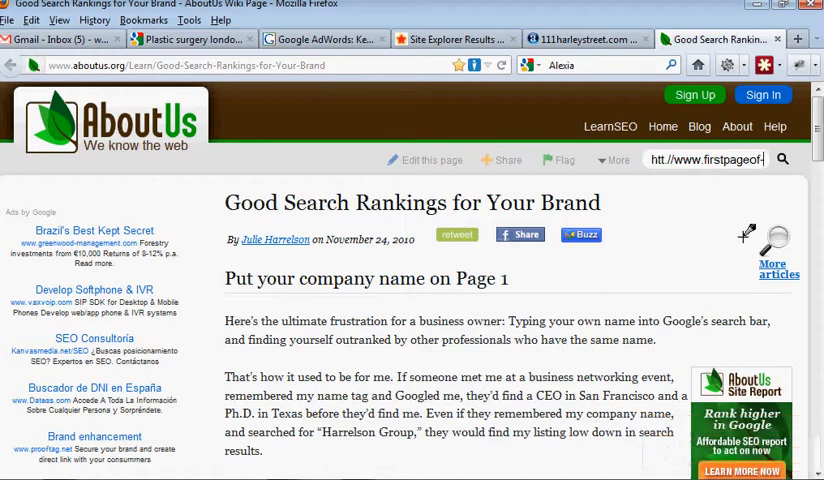
{"action": "type", "text": "www.firstpageof-Google.com"}
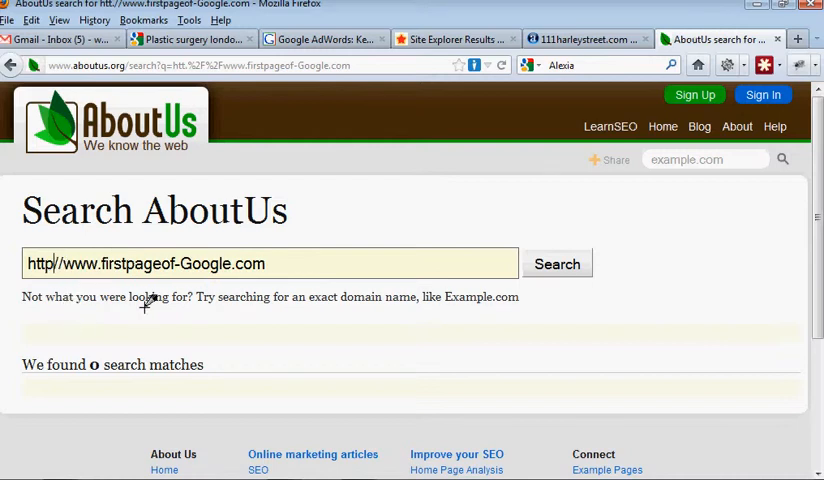
{"action": "left_click", "coordinate": [270, 263]}
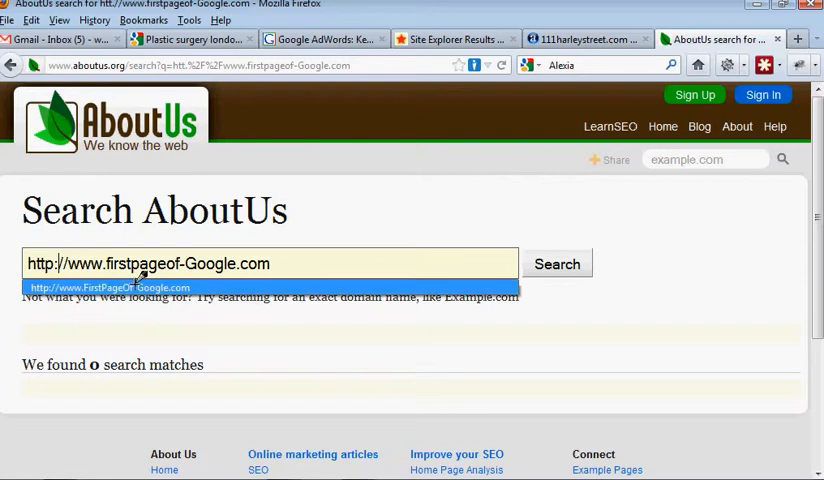
{"action": "left_click", "coordinate": [105, 287]}
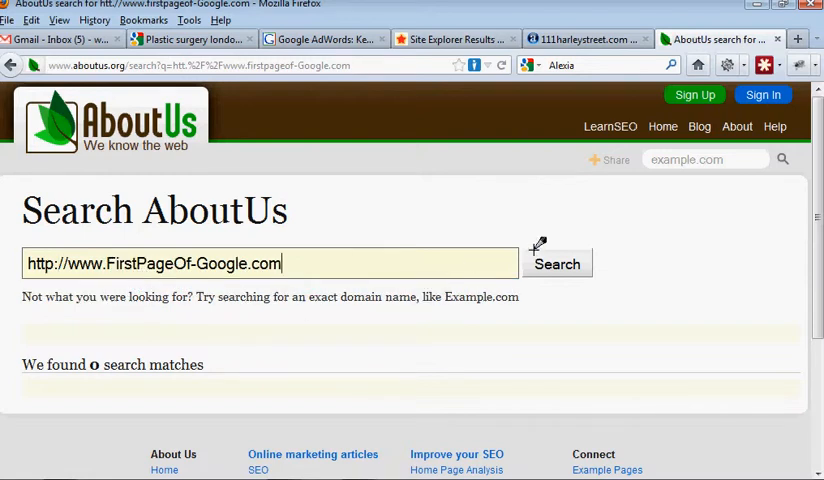
{"action": "left_click", "coordinate": [557, 263]}
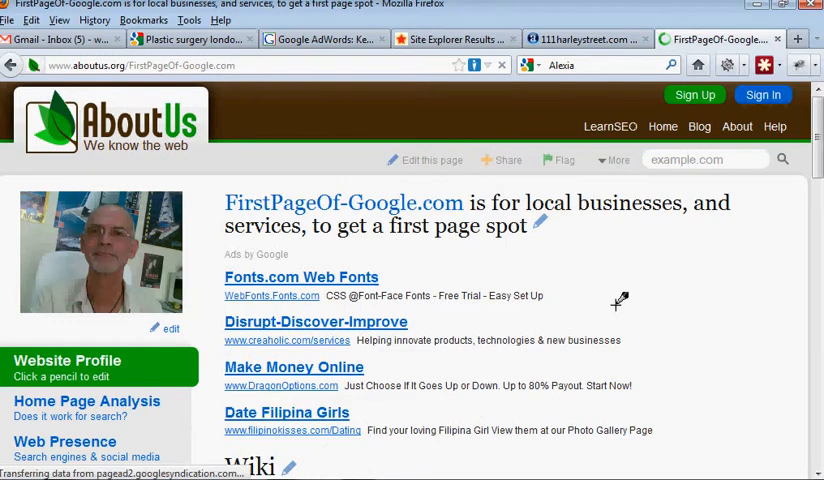
{"action": "mouse_move", "coordinate": [213, 315]}
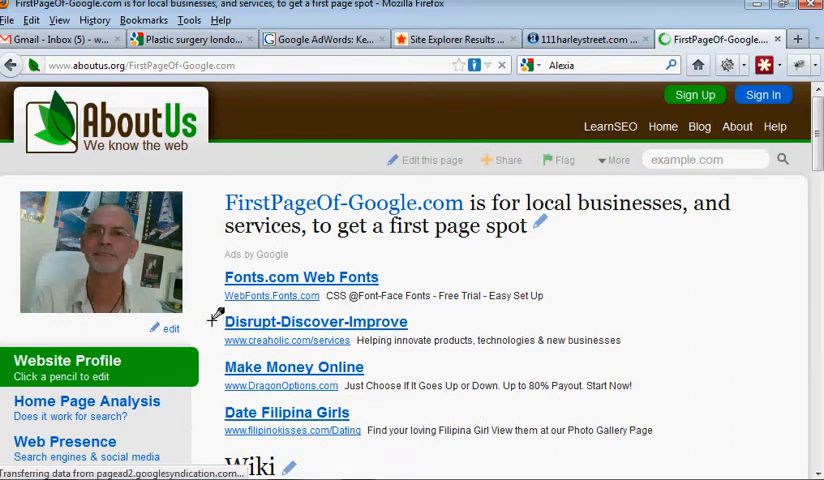
Step: Scroll the FirstPageOf-Google.com profile down to the Home Page Analysis summary
{"action": "scroll", "scroll_direction": "down", "scroll_amount": 3}
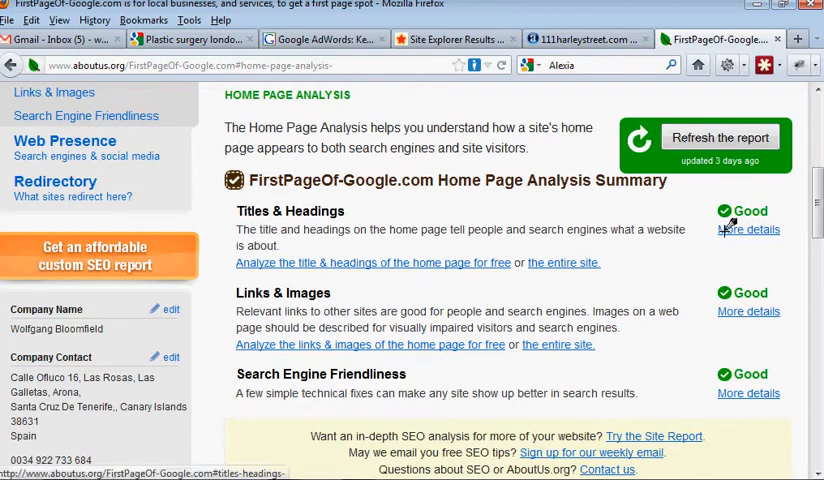
{"action": "mouse_move", "coordinate": [404, 238]}
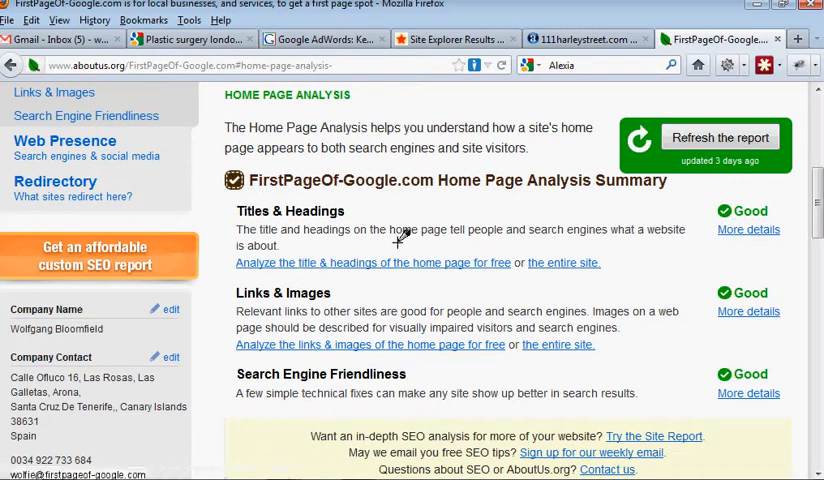
{"action": "mouse_move", "coordinate": [478, 225]}
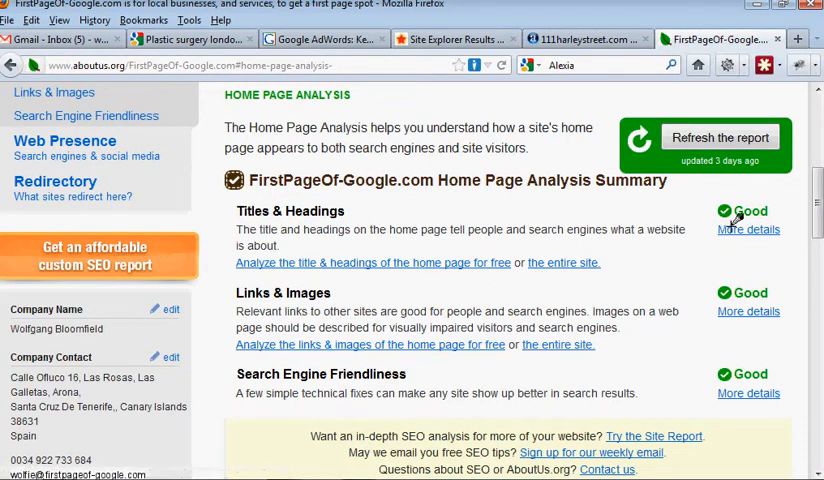
{"action": "left_click", "coordinate": [748, 229]}
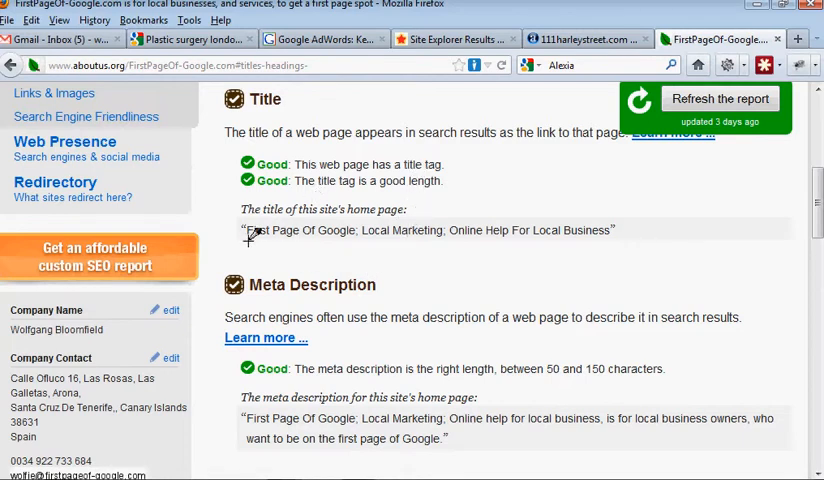
{"action": "mouse_move", "coordinate": [405, 230]}
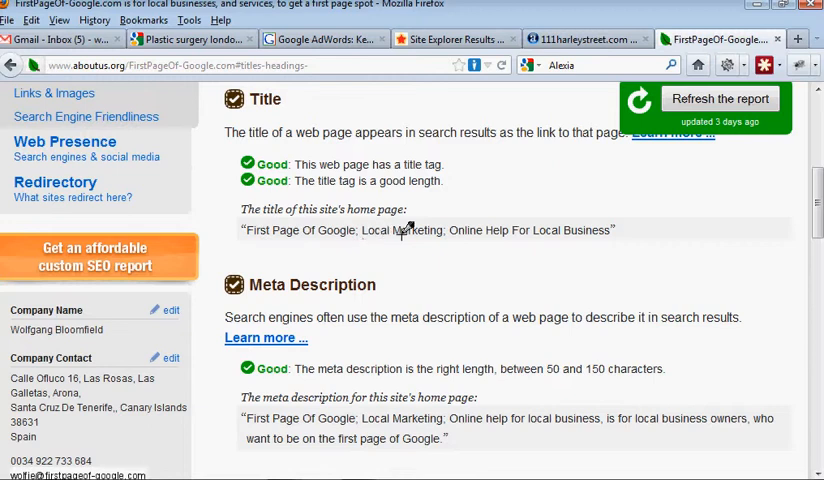
{"action": "mouse_move", "coordinate": [588, 248]}
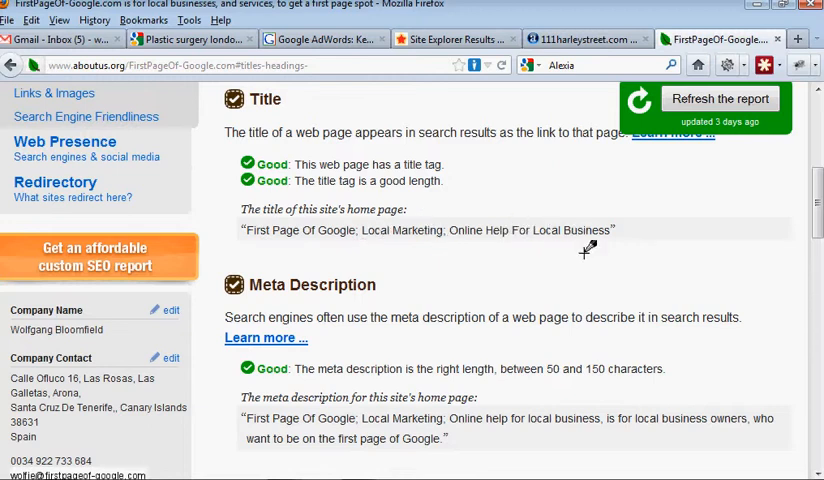
{"action": "scroll", "scroll_direction": "down", "scroll_amount": 3}
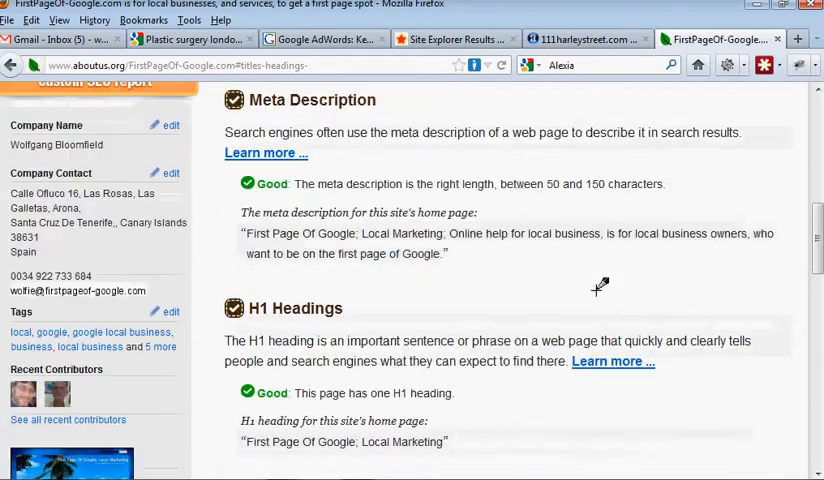
{"action": "scroll", "scroll_direction": "down", "scroll_amount": 3}
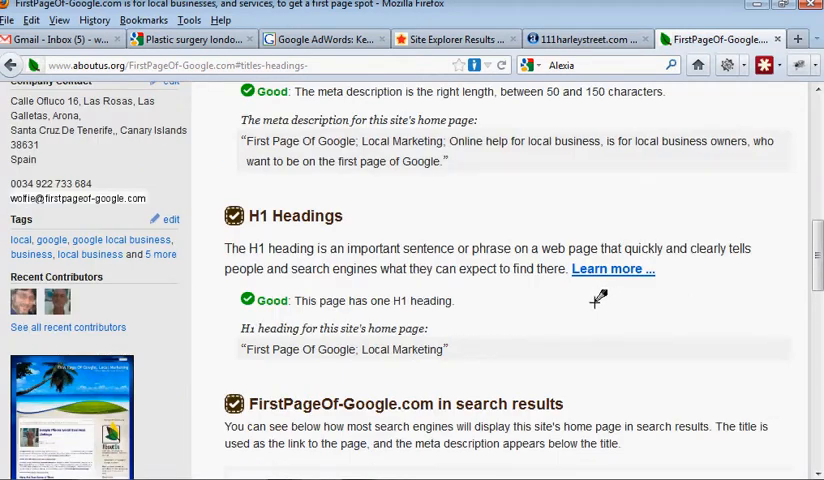
{"action": "mouse_move", "coordinate": [415, 335]}
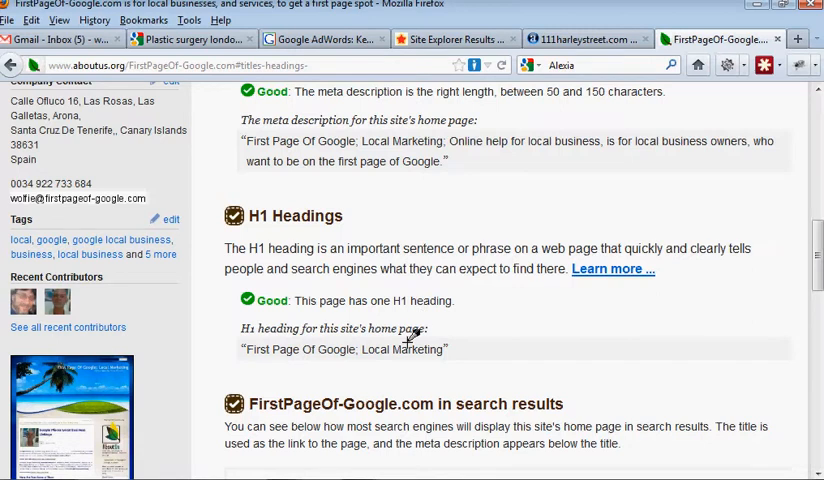
{"action": "scroll", "scroll_direction": "down", "scroll_amount": 3}
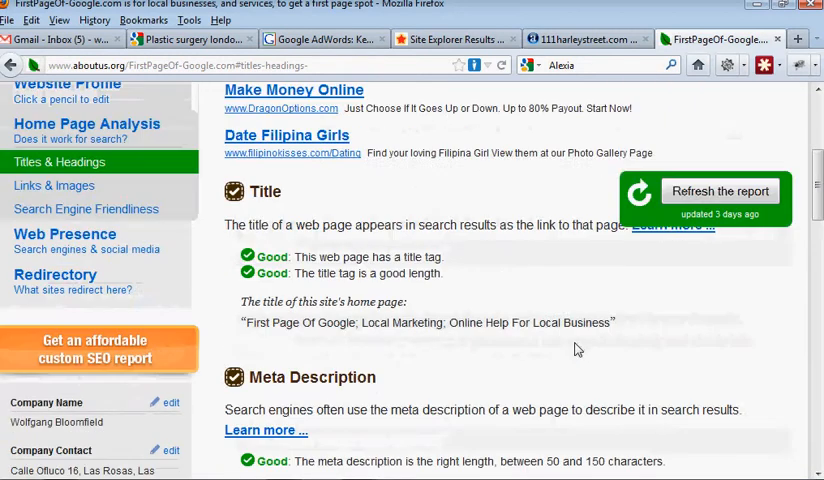
{"action": "scroll", "scroll_direction": "up", "scroll_amount": 3}
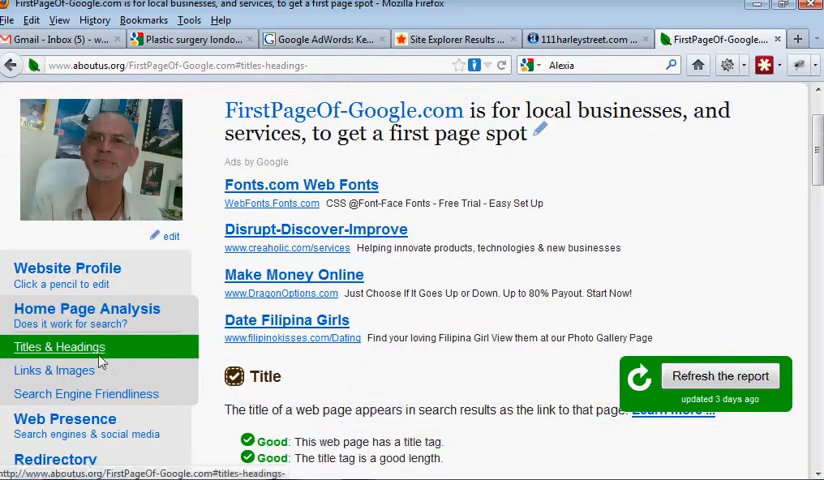
Step: Open Links & Images and scroll through the Sites You Link To table and Image Descriptions
{"action": "left_click", "coordinate": [54, 370]}
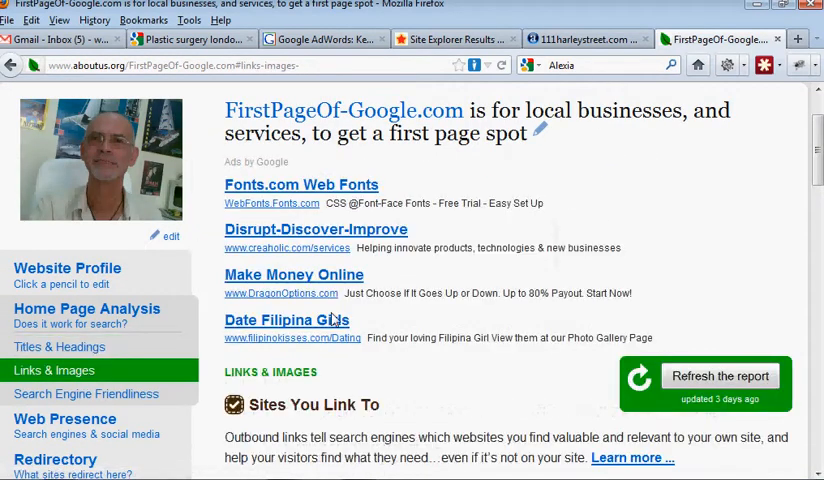
{"action": "scroll", "scroll_direction": "down", "scroll_amount": 3}
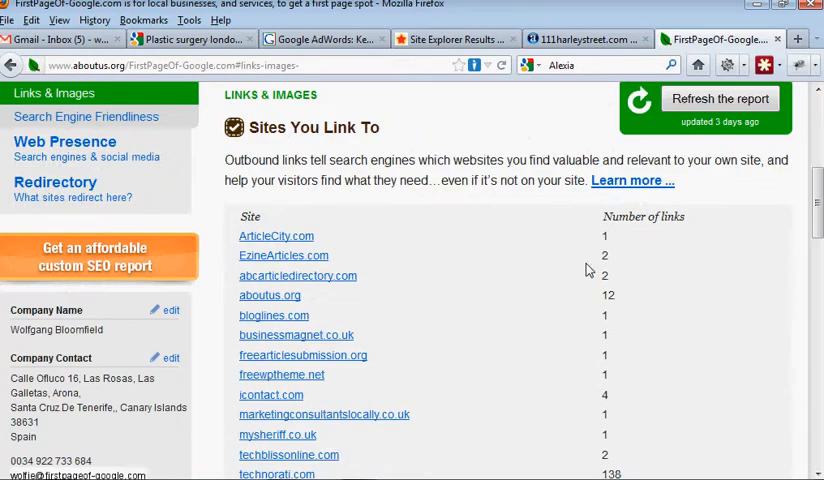
{"action": "scroll", "scroll_direction": "down", "scroll_amount": 3}
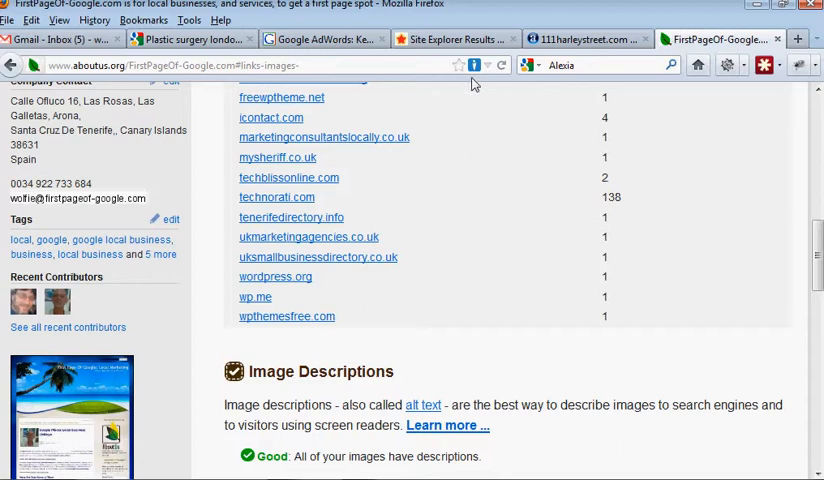
{"action": "mouse_move", "coordinate": [483, 283]}
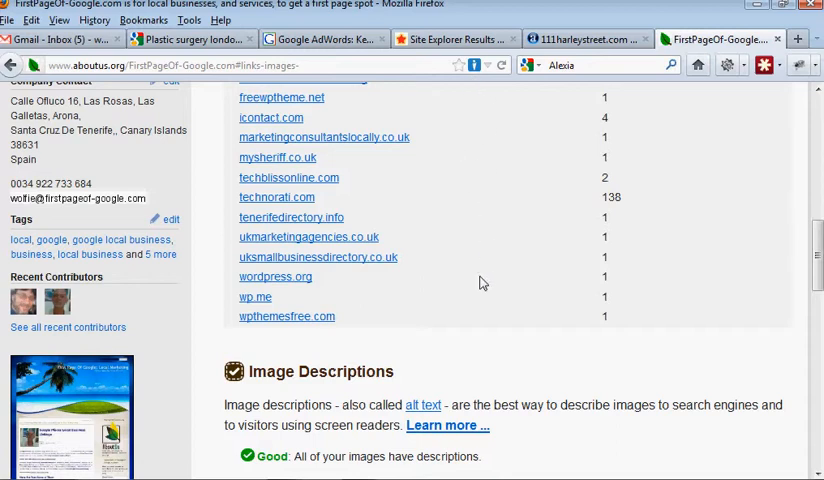
{"action": "scroll", "scroll_direction": "down", "scroll_amount": 3}
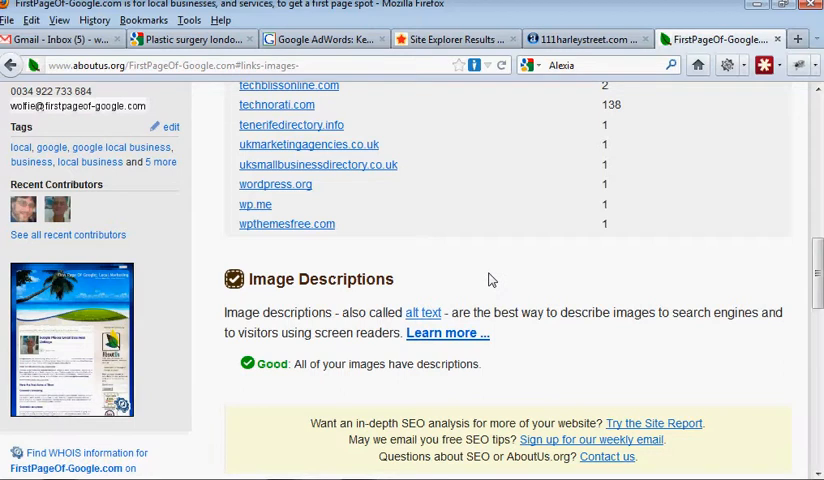
{"action": "scroll", "scroll_direction": "down", "scroll_amount": 3}
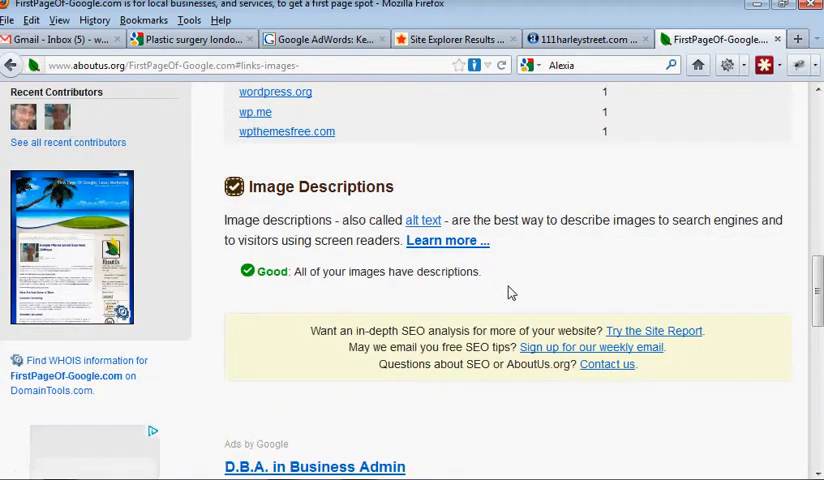
{"action": "mouse_move", "coordinate": [378, 300]}
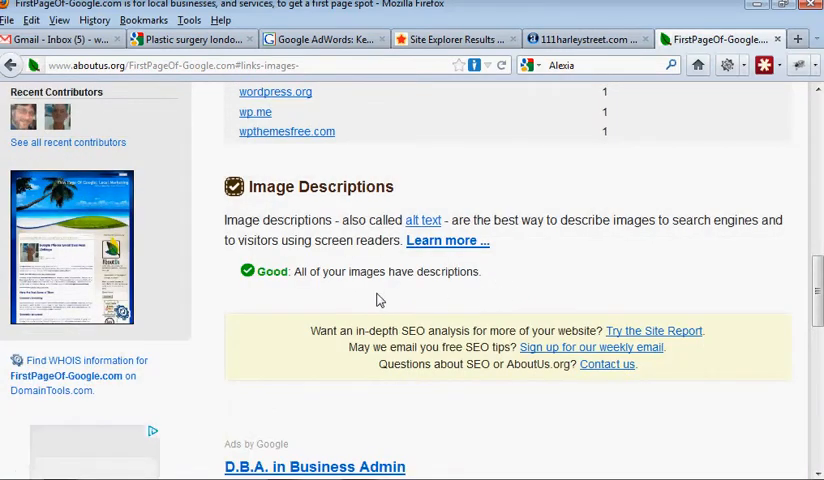
{"action": "scroll", "scroll_direction": "down", "scroll_amount": 3}
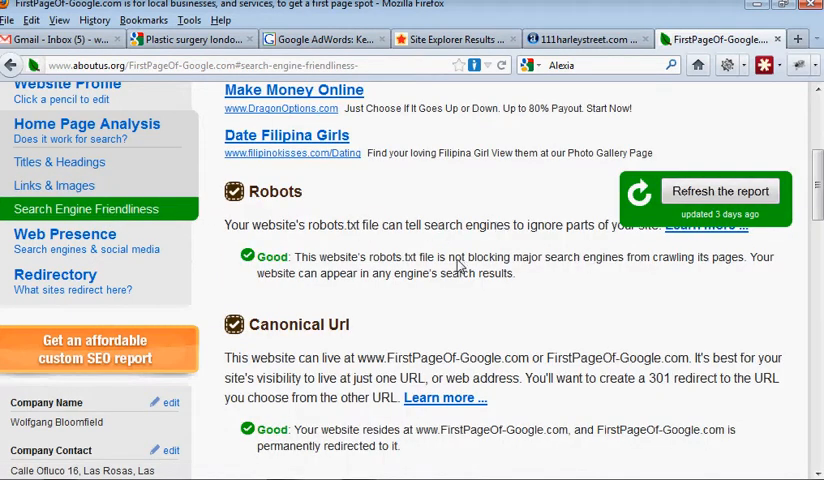
{"action": "mouse_move", "coordinate": [411, 272]}
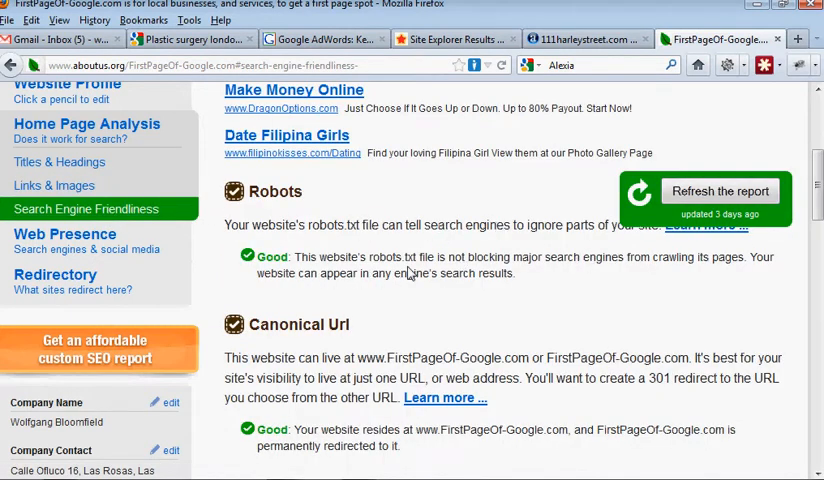
{"action": "mouse_move", "coordinate": [638, 265]}
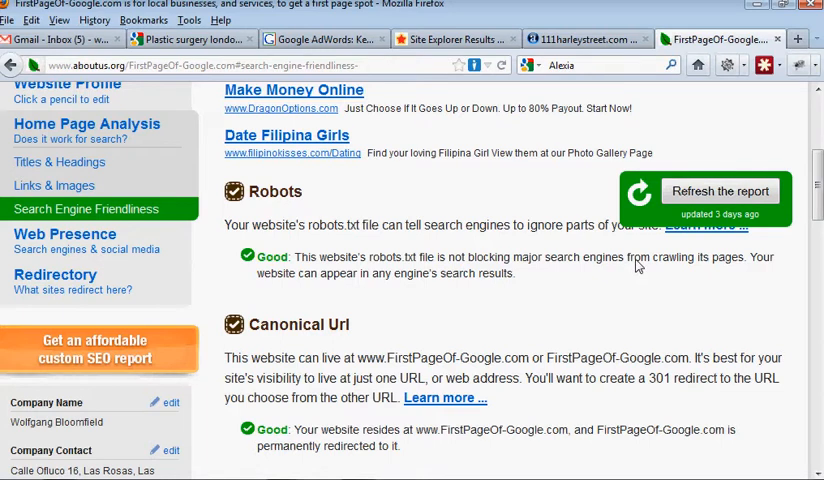
Step: Scroll through the Robots and Canonical Url results, both rated Good
{"action": "scroll", "scroll_direction": "down", "scroll_amount": 3}
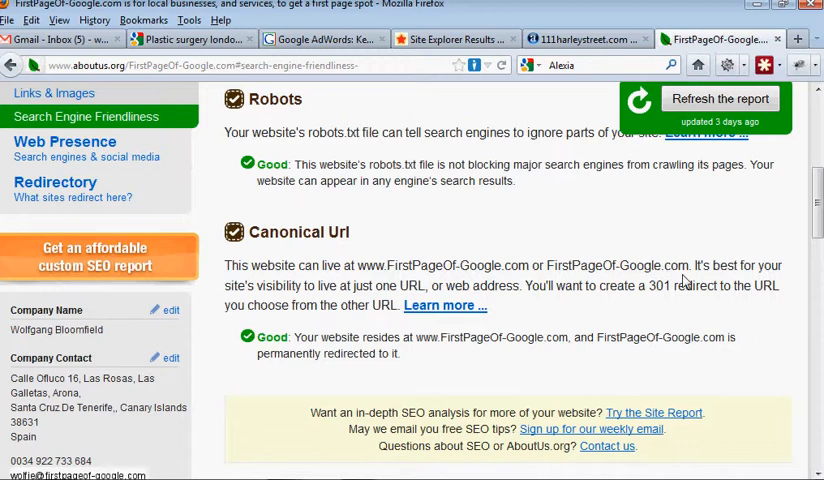
{"action": "mouse_move", "coordinate": [730, 272]}
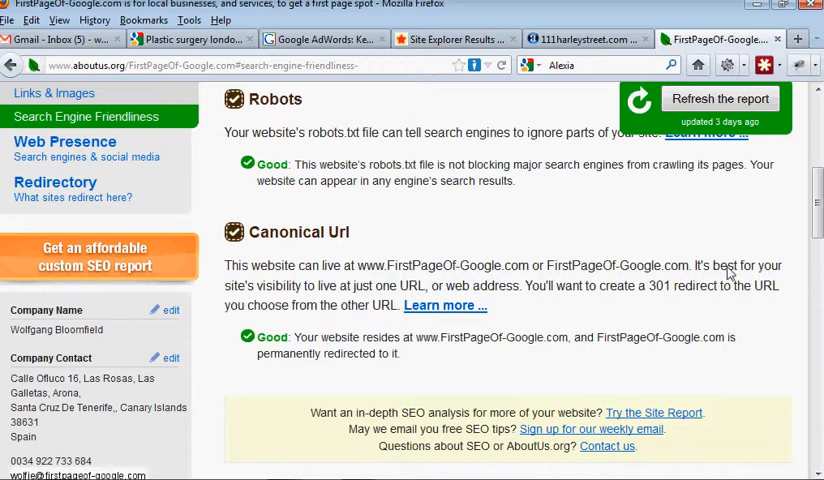
{"action": "mouse_move", "coordinate": [425, 288]}
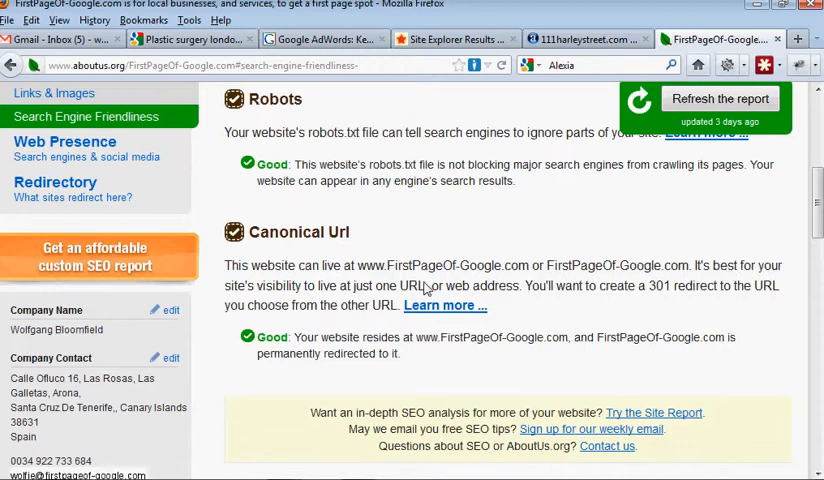
{"action": "mouse_move", "coordinate": [675, 299]}
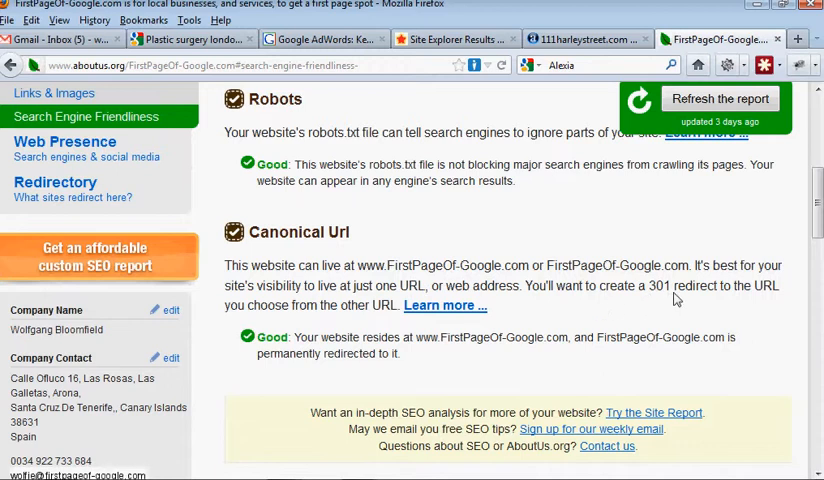
{"action": "mouse_move", "coordinate": [716, 300]}
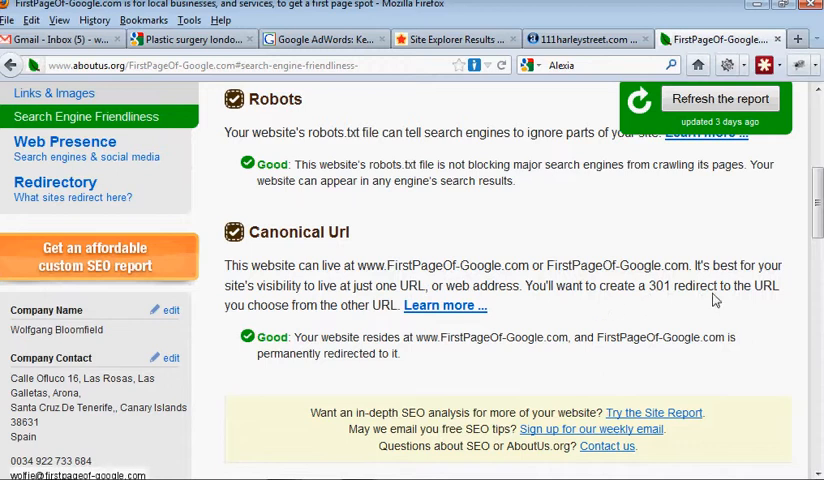
{"action": "mouse_move", "coordinate": [303, 362]}
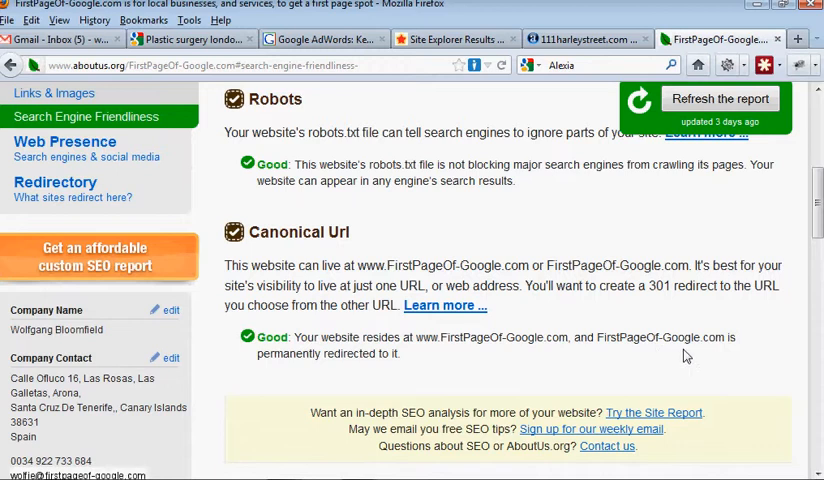
{"action": "mouse_move", "coordinate": [405, 371]}
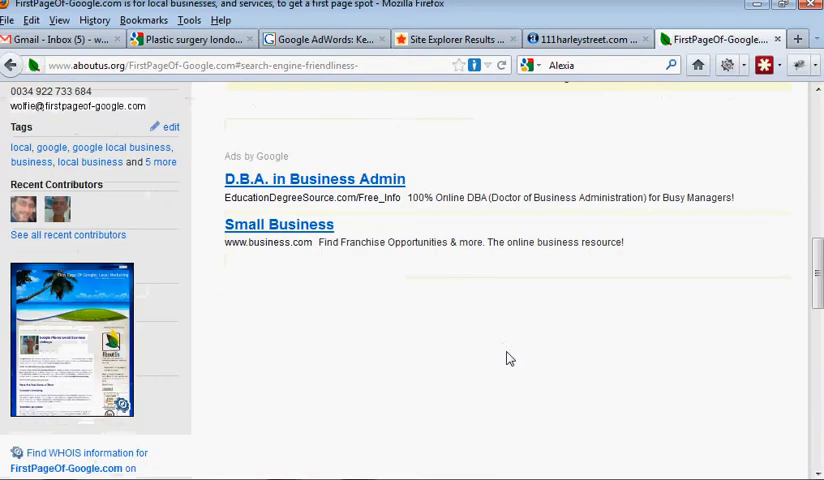
{"action": "scroll", "scroll_direction": "up", "scroll_amount": 3}
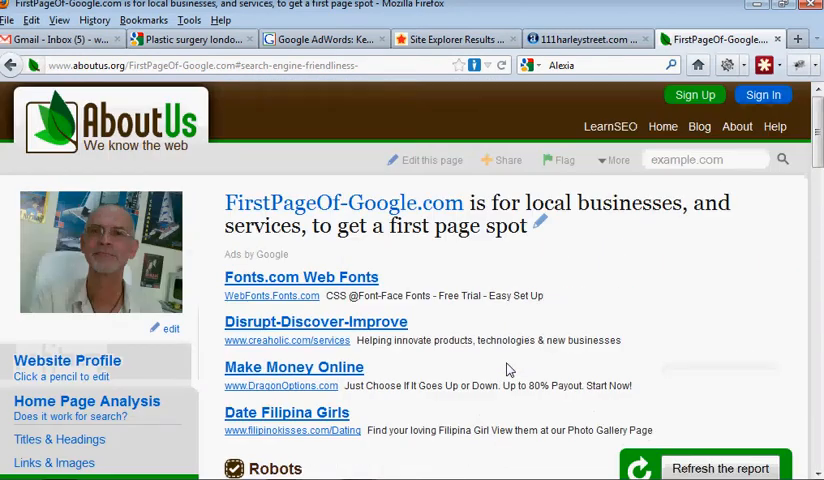
{"action": "scroll", "scroll_direction": "down", "scroll_amount": 3}
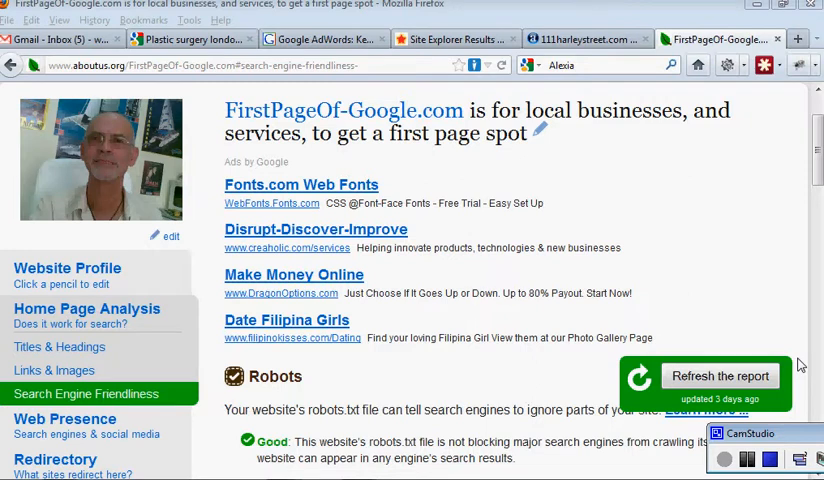
{"action": "mouse_move", "coordinate": [790, 348]}
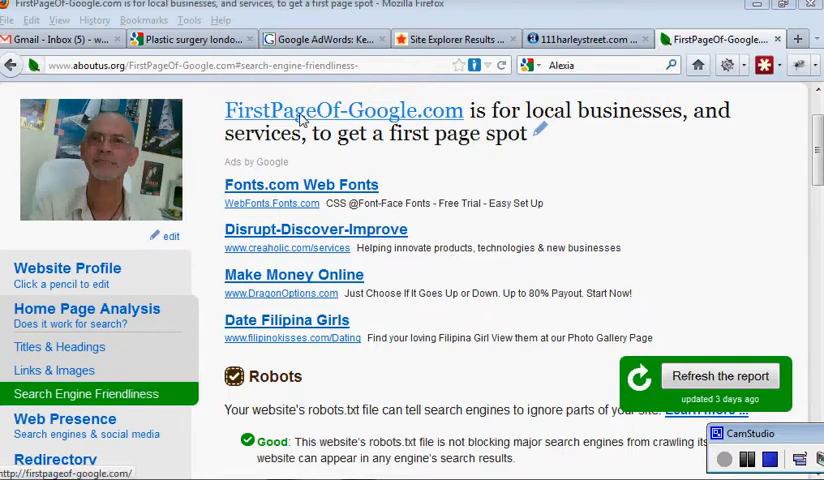
{"action": "mouse_move", "coordinate": [406, 123]}
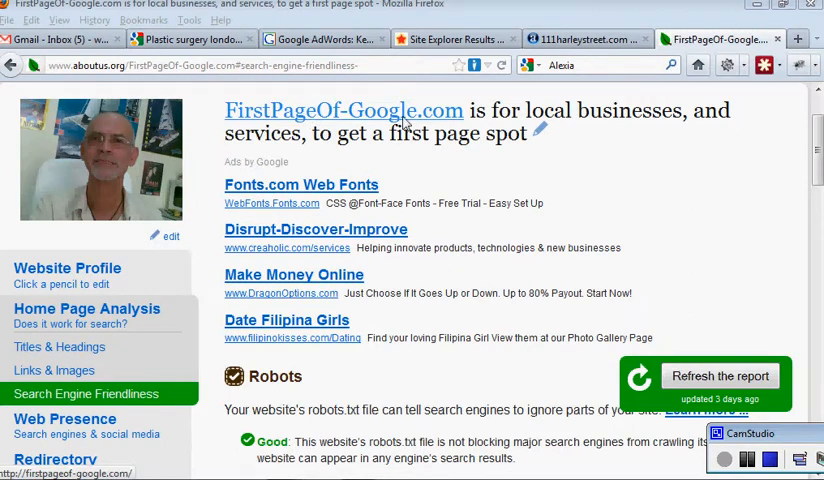